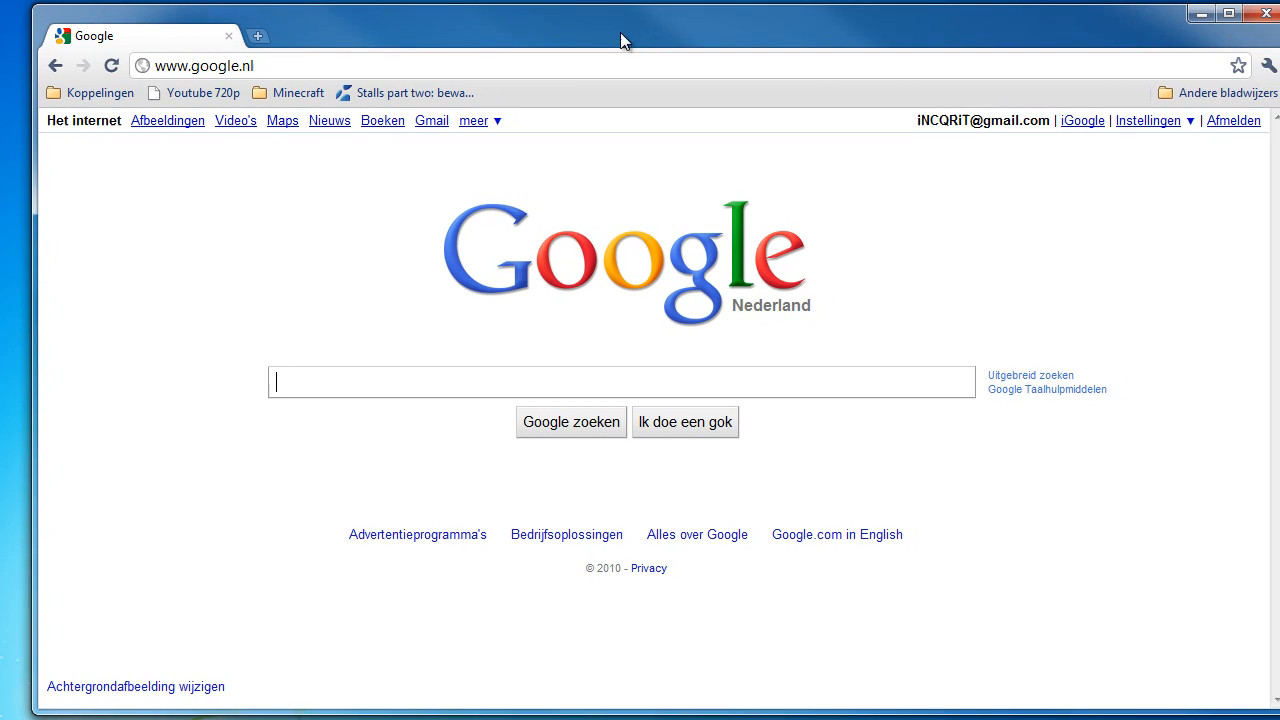
Extract the Streamripper zip and enter the Streamripper.2010.10.14 folder.
type(".net")
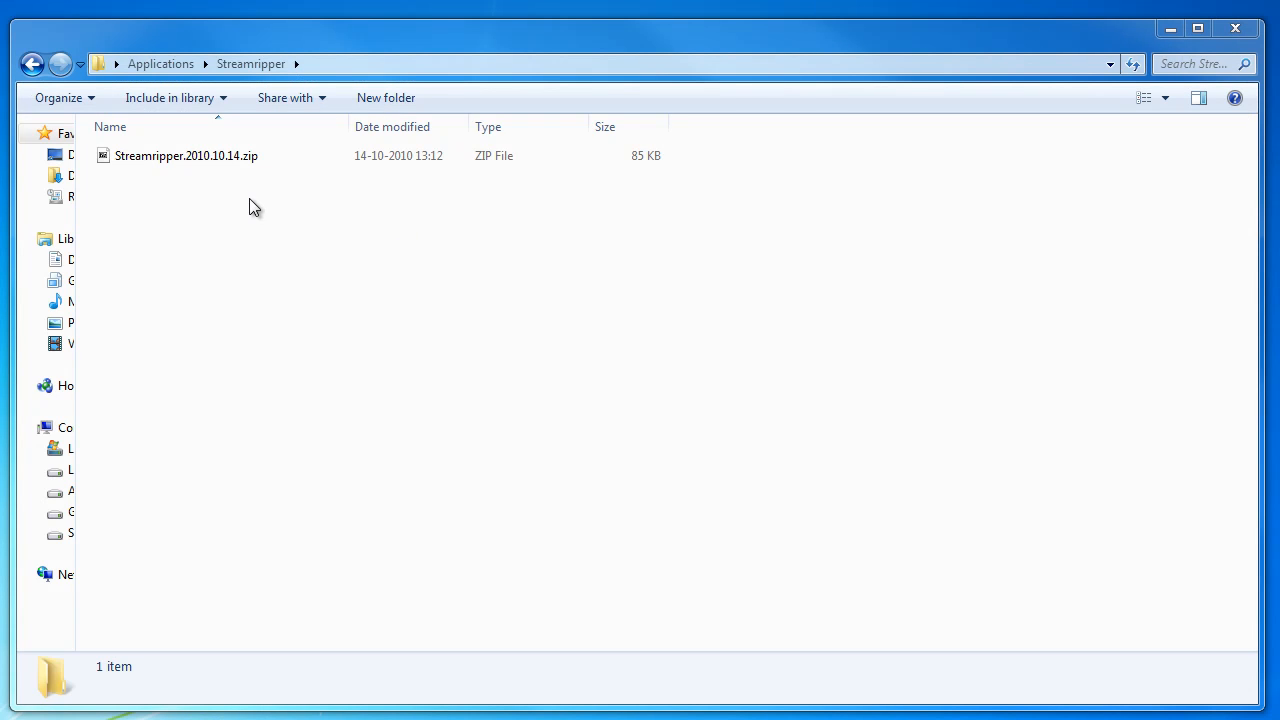
left_click(186, 156)
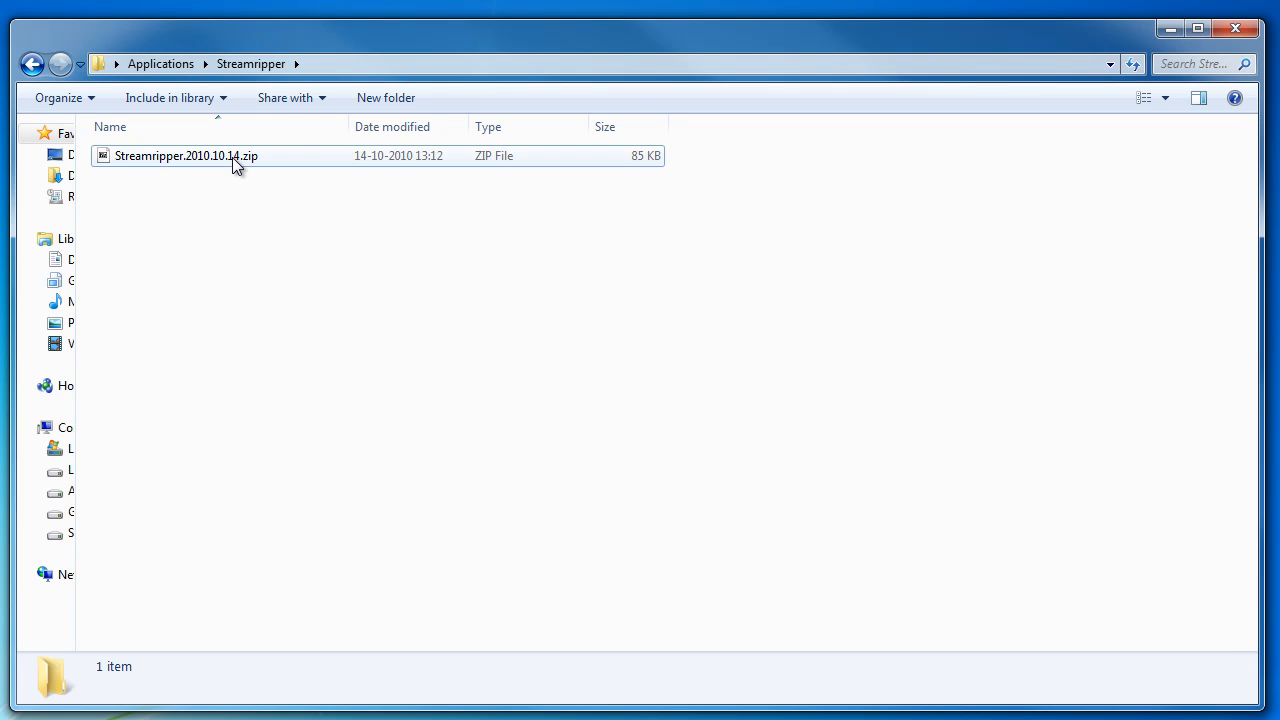
left_click(186, 156)
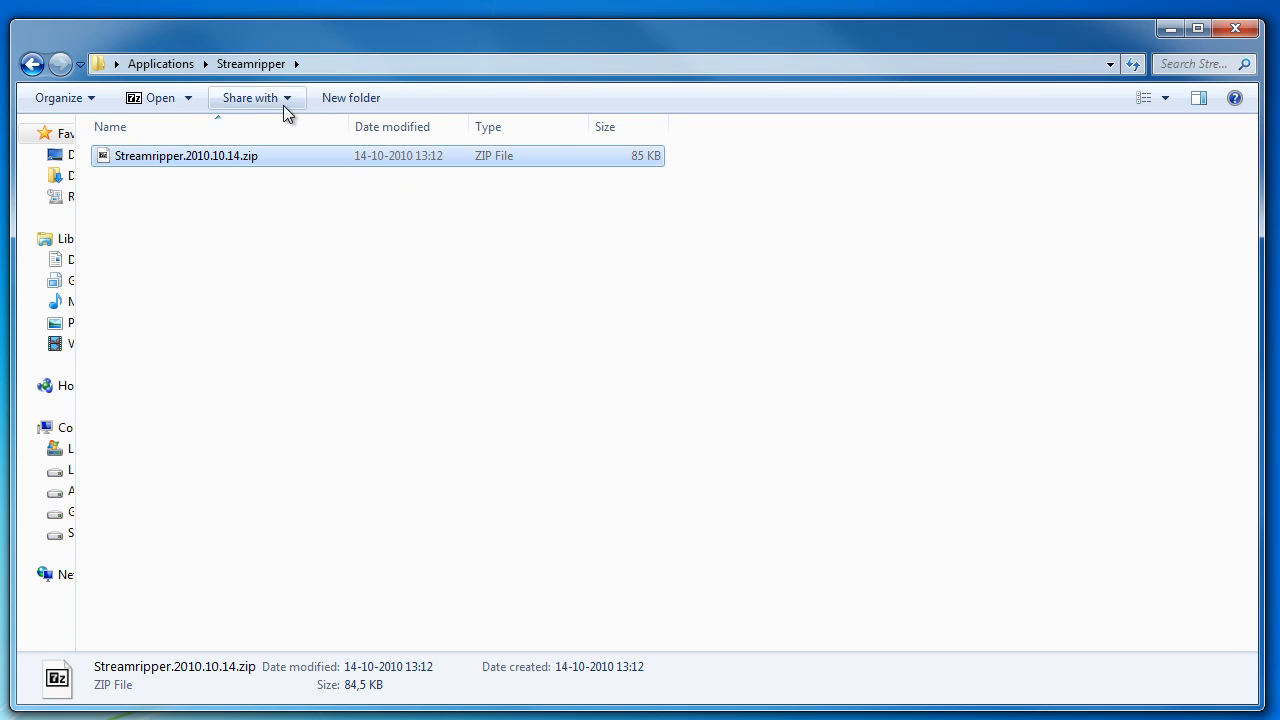
right_click(184, 156)
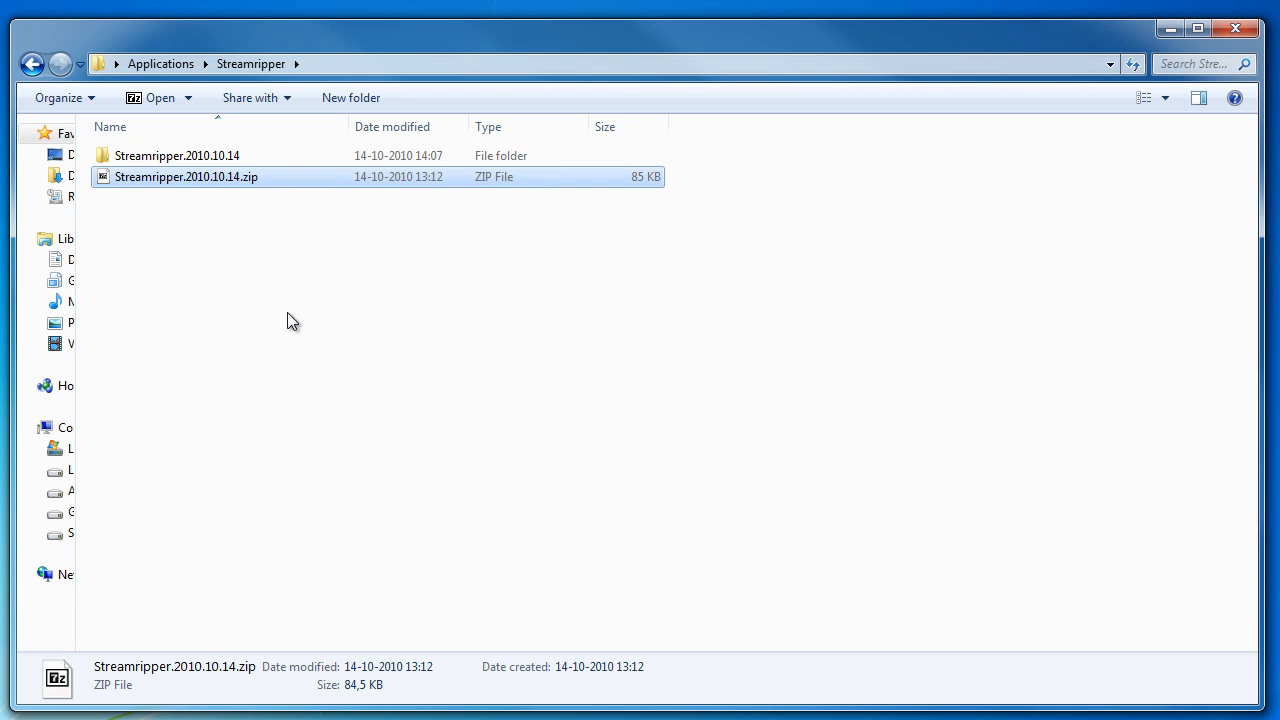
double_click(176, 156)
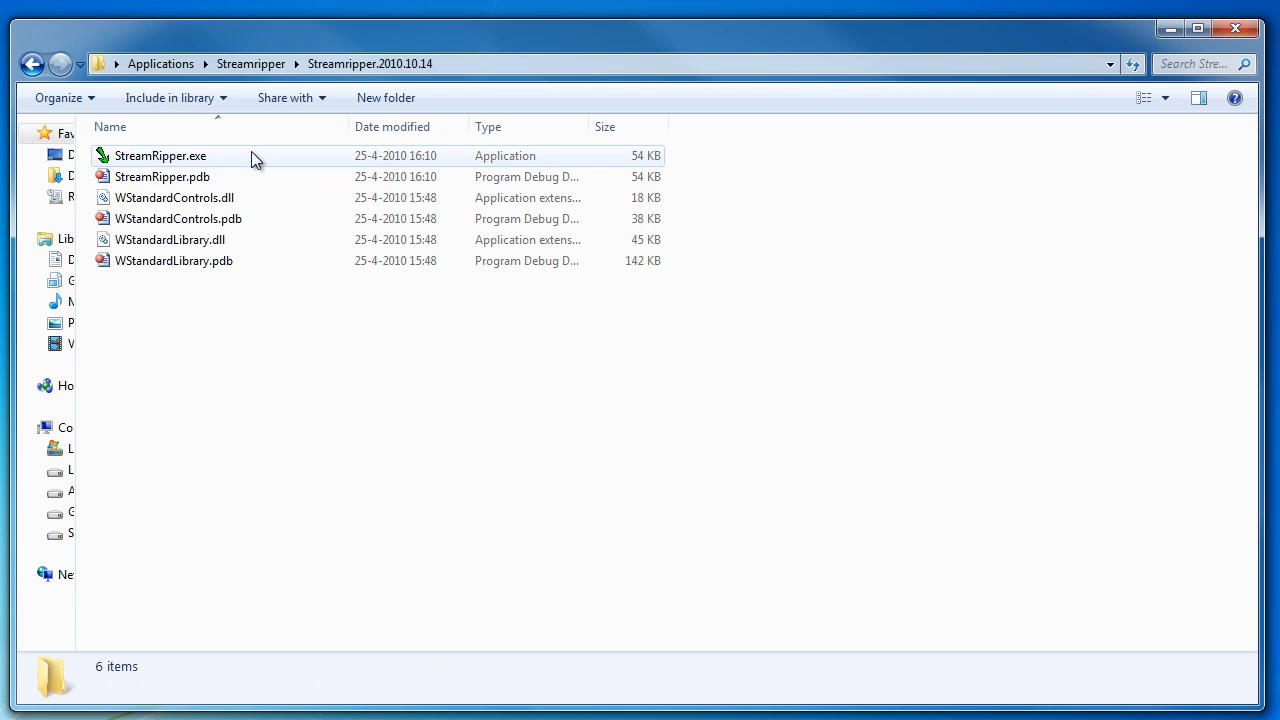
Launch StreamRipper.exe and approve creating its Ripped output directory.
double_click(160, 156)
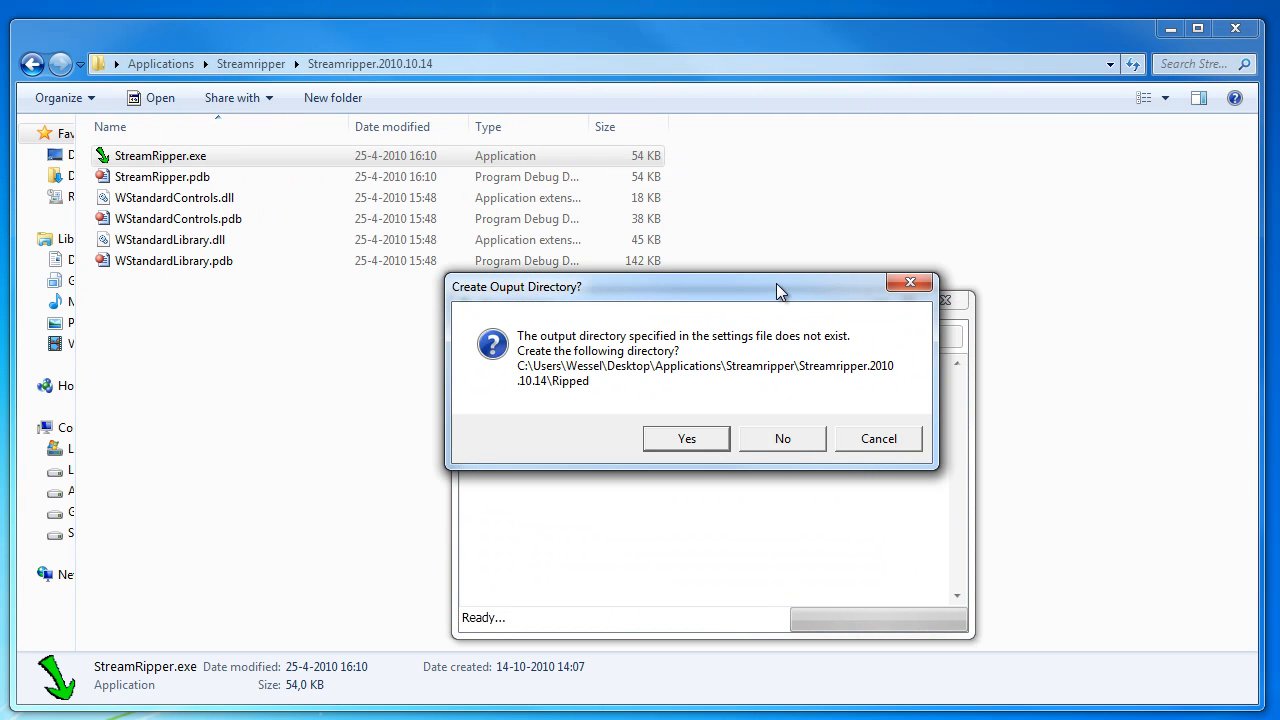
mouse_move(616, 344)
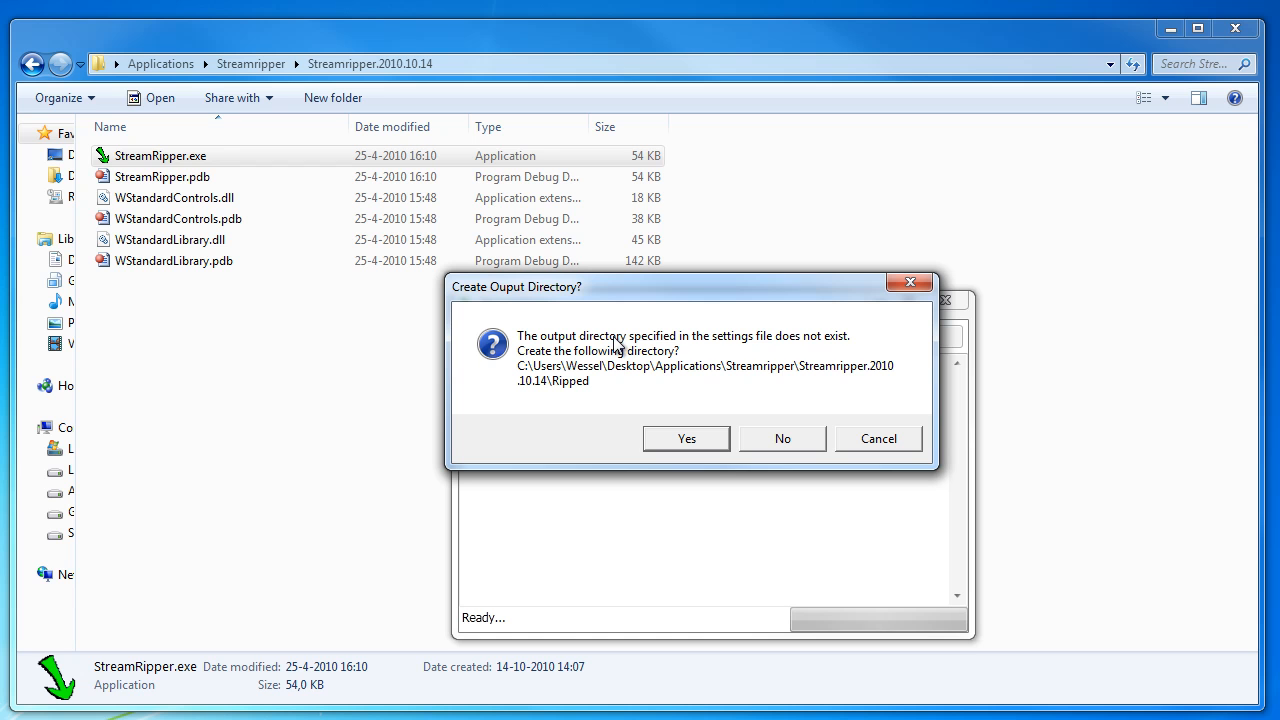
mouse_move(840, 370)
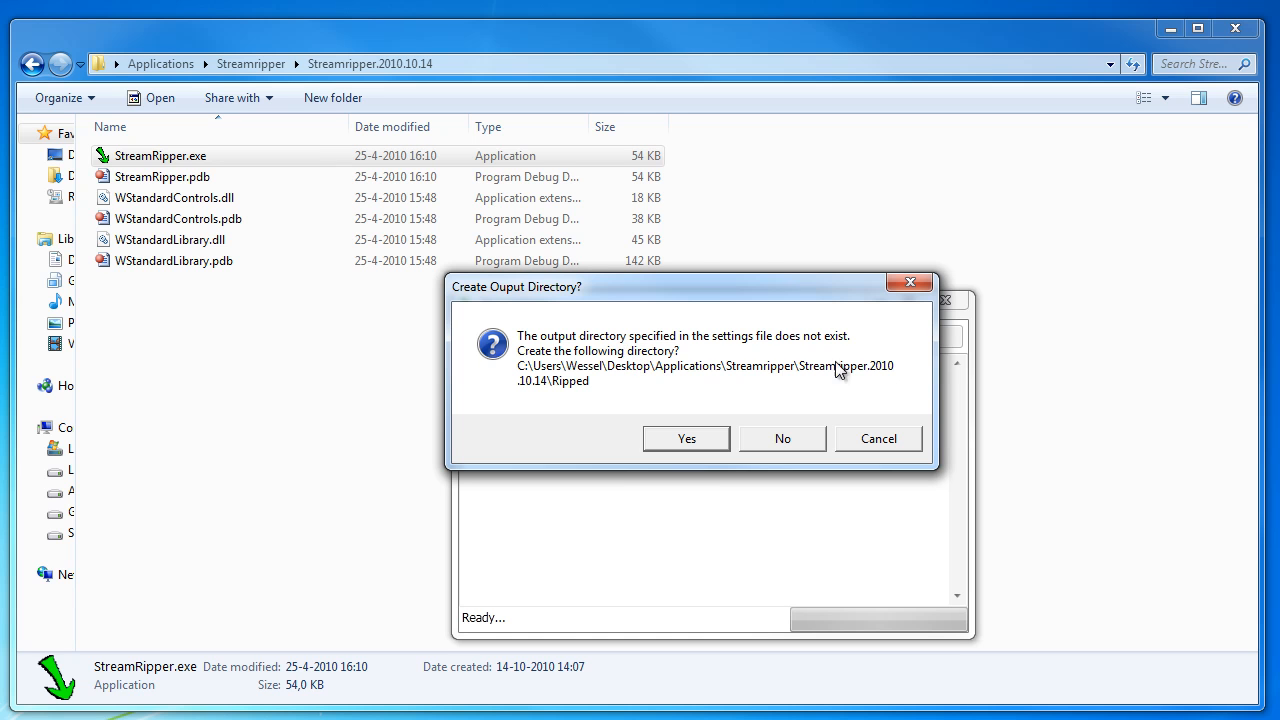
mouse_move(550, 390)
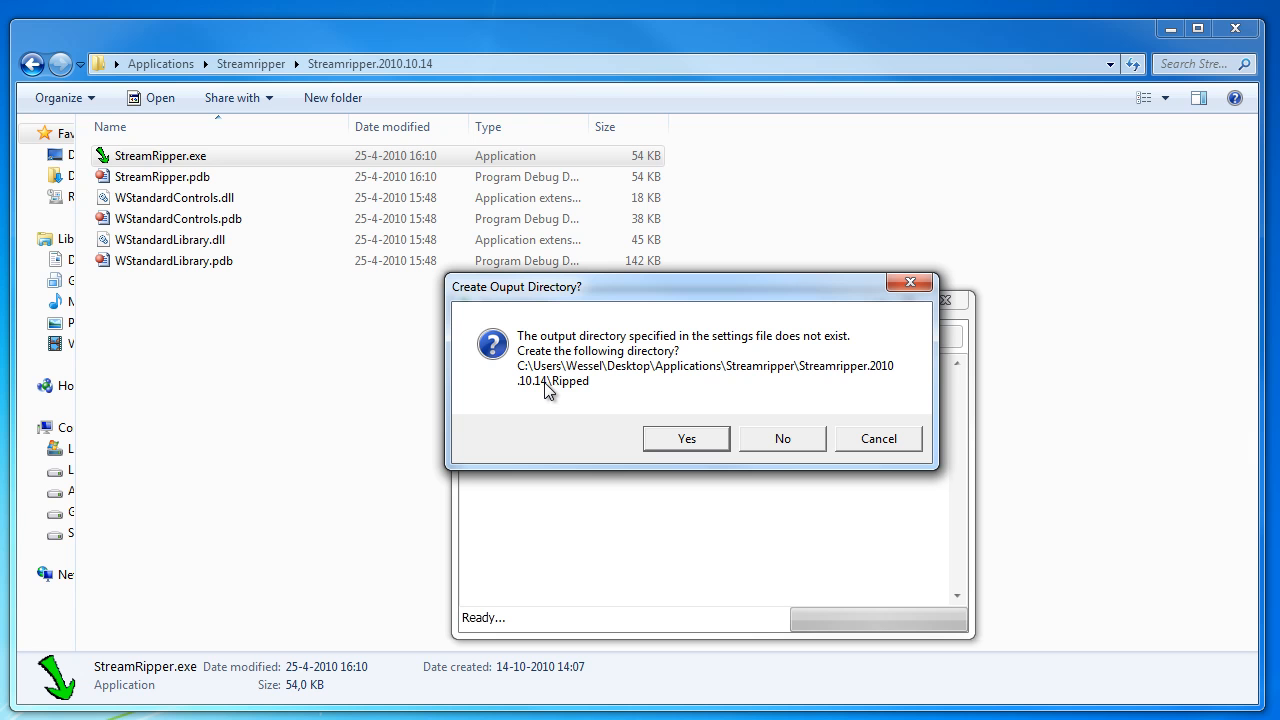
mouse_move(690, 438)
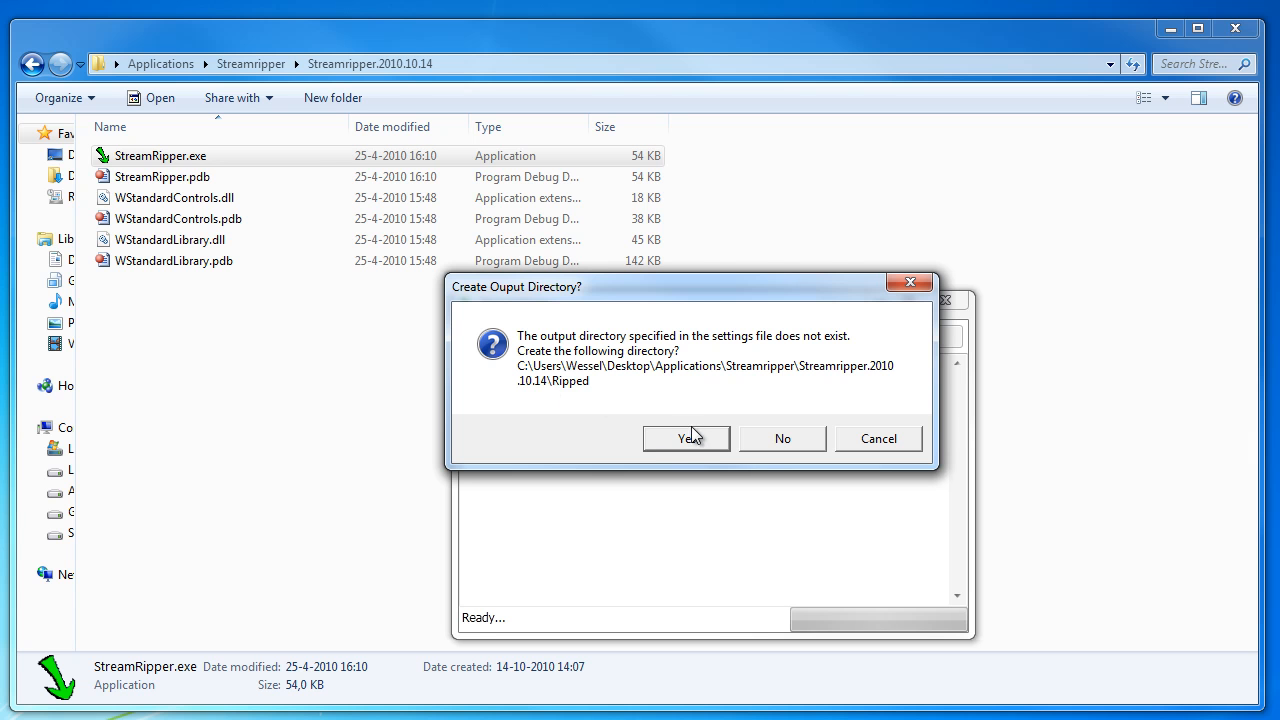
left_click(686, 438)
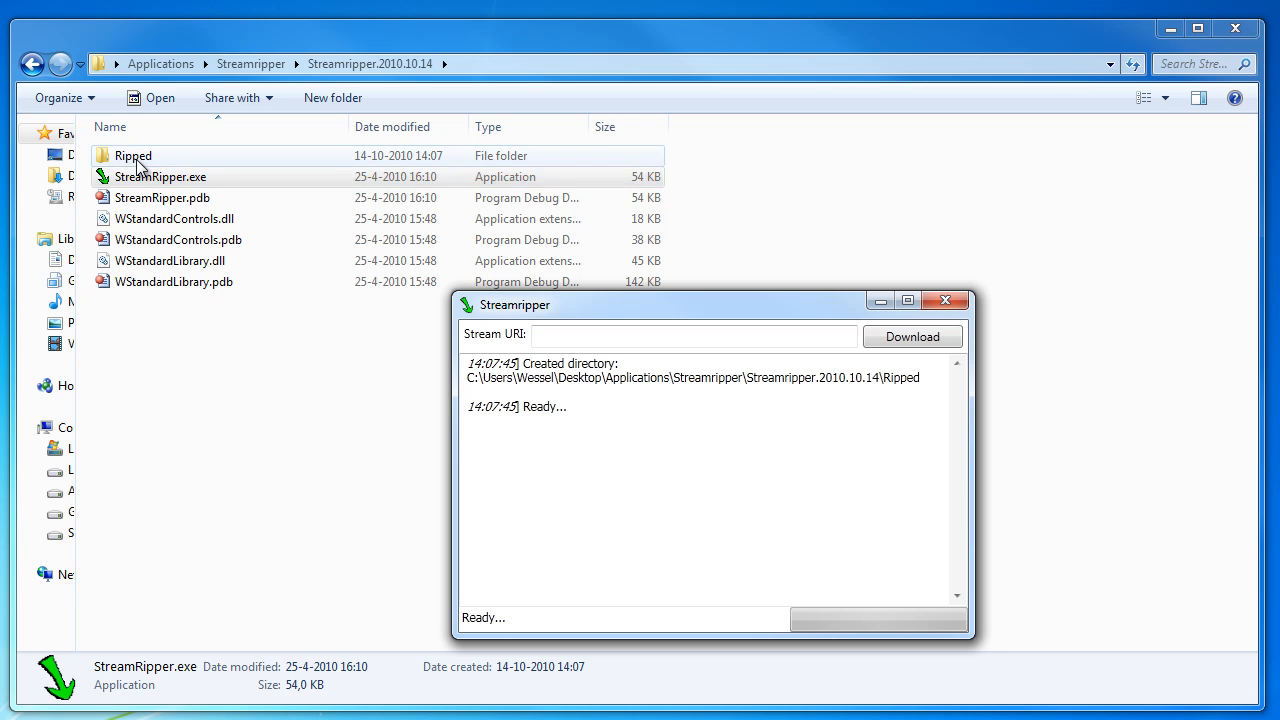
left_click(160, 176)
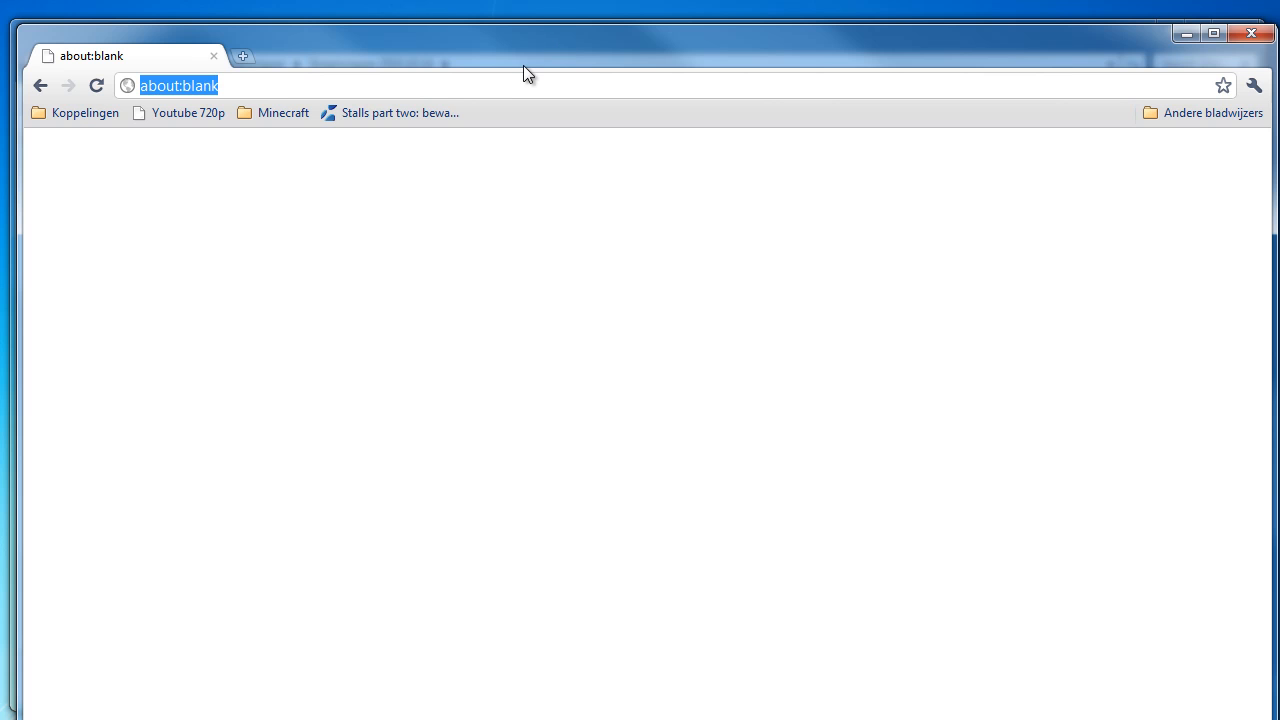
From technobase.fm, save the High Quality MP3 link's playlist into the Streamripper folder.
type("technobase.fm")
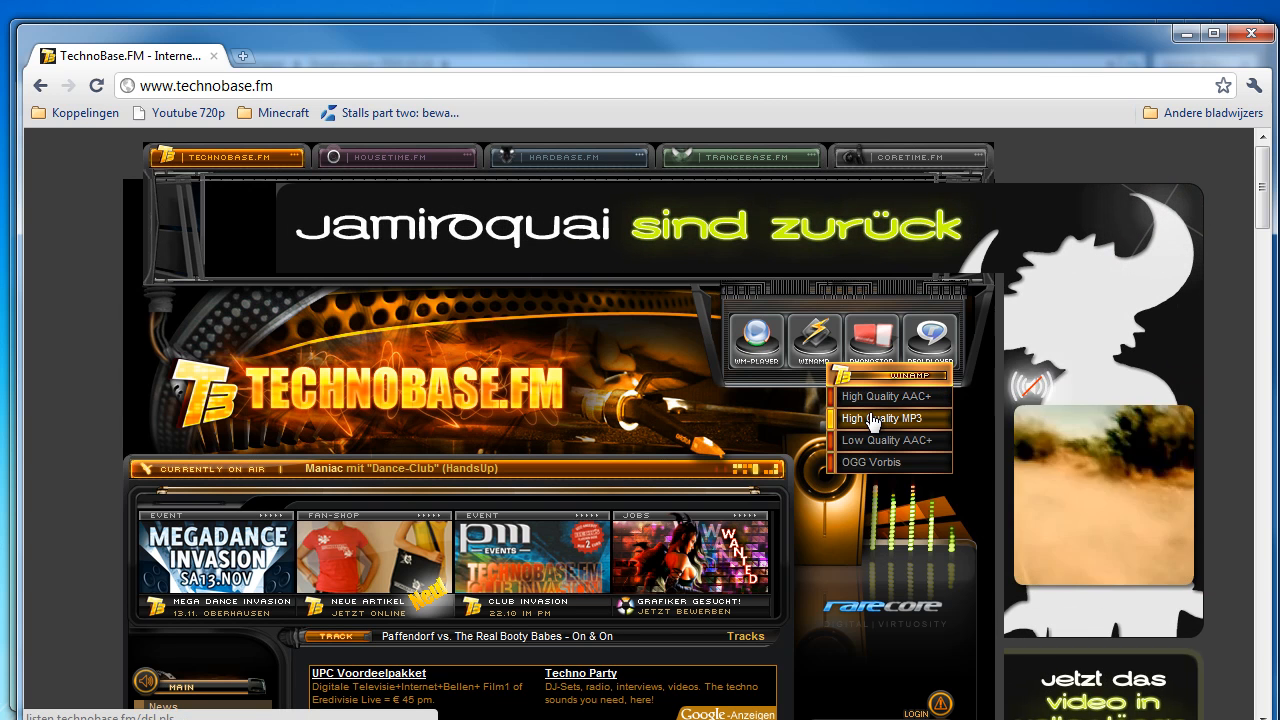
right_click(882, 418)
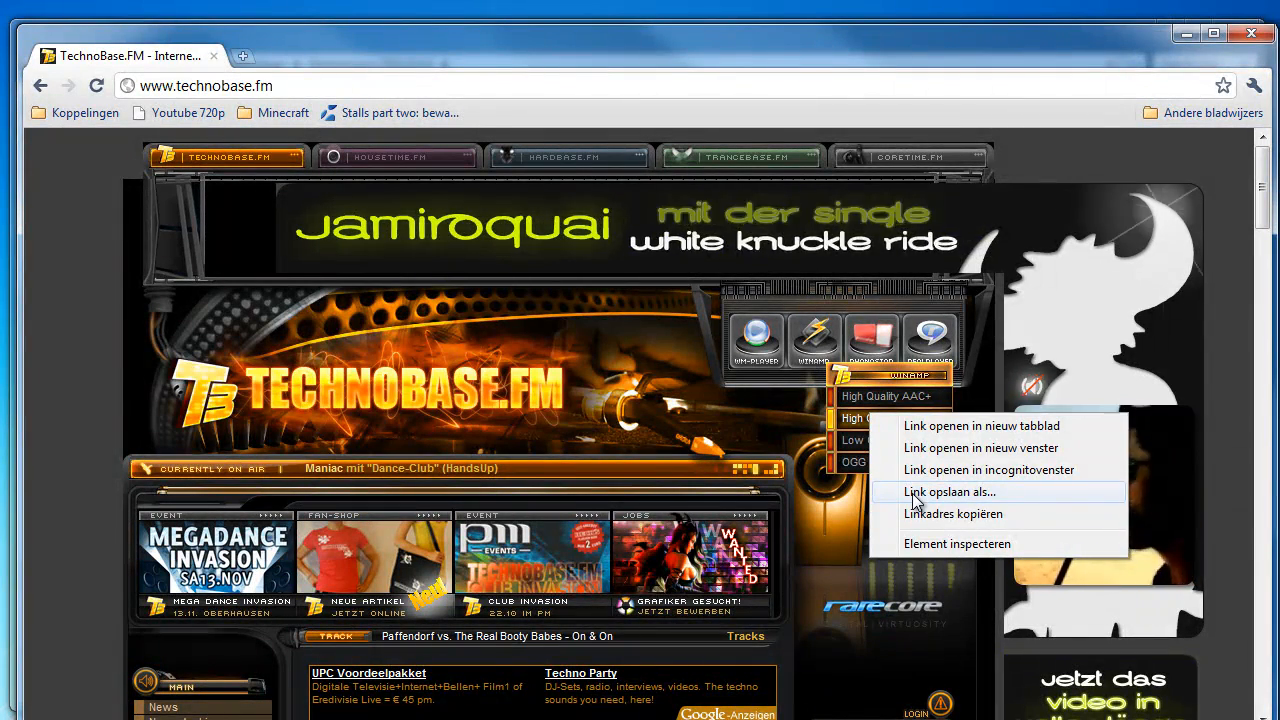
left_click(948, 492)
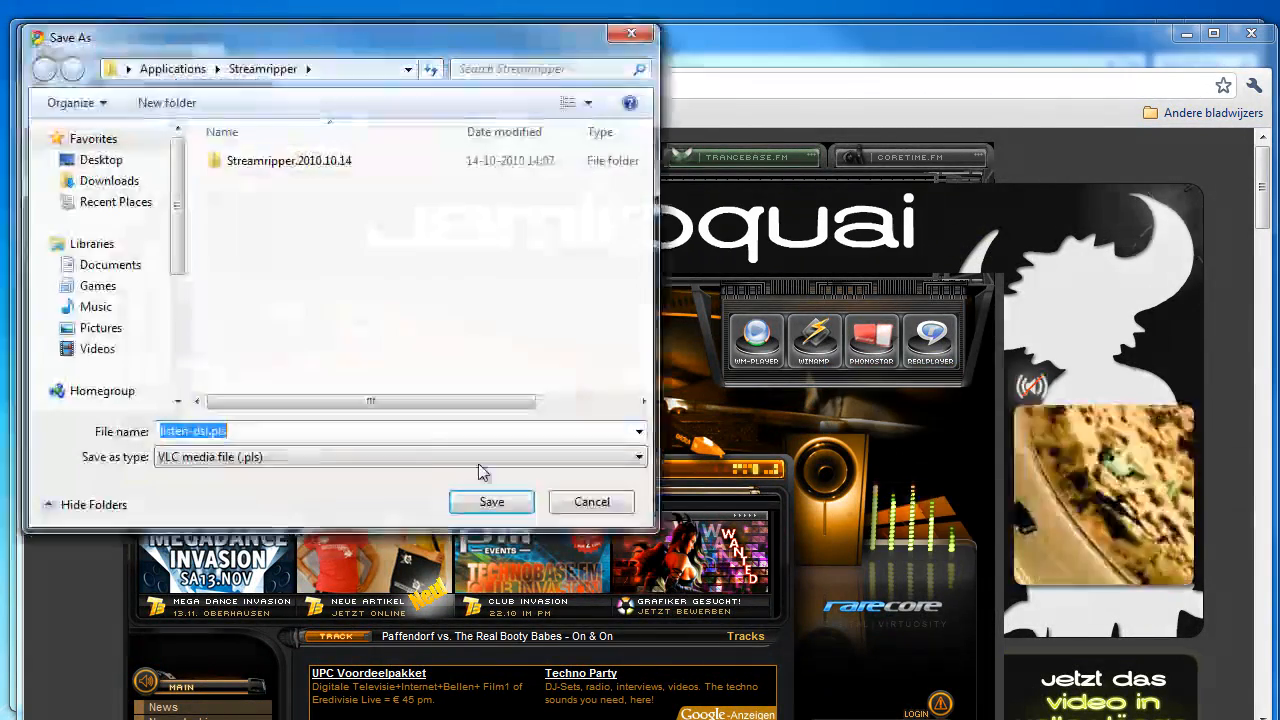
left_click(492, 500)
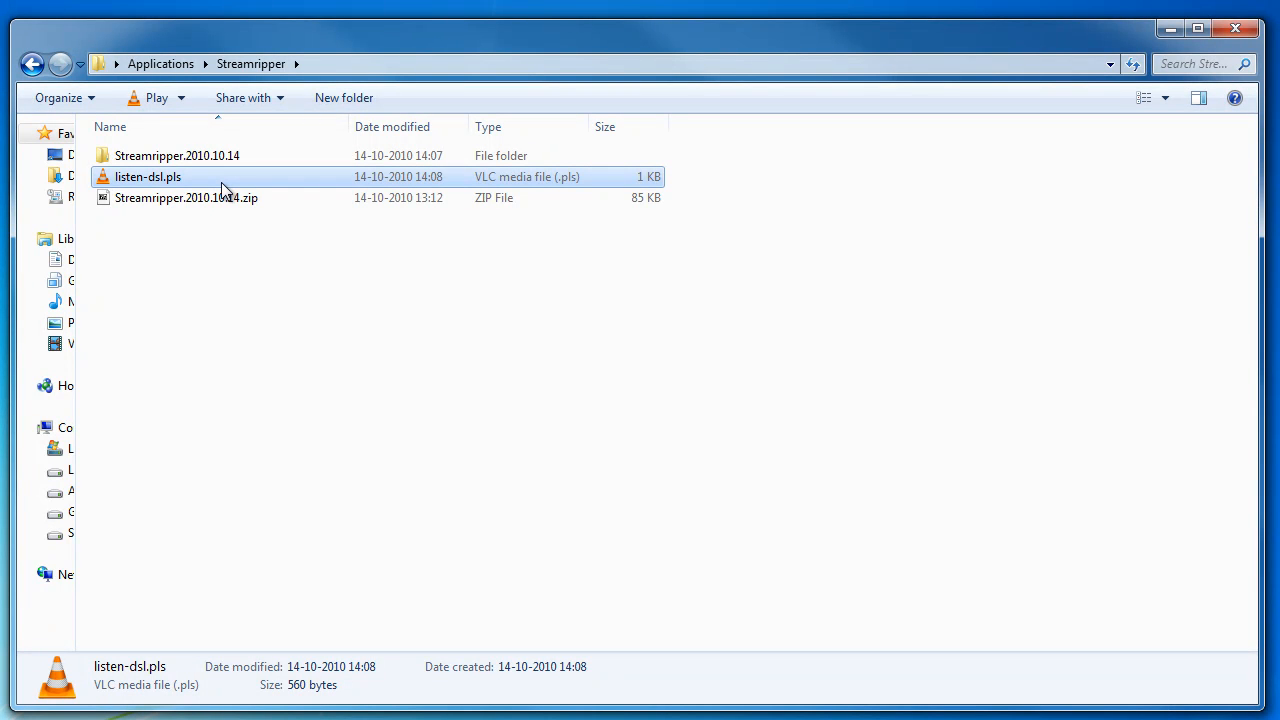
Edit listen-dsl.pls with Notepad++ from its context menu.
right_click(148, 176)
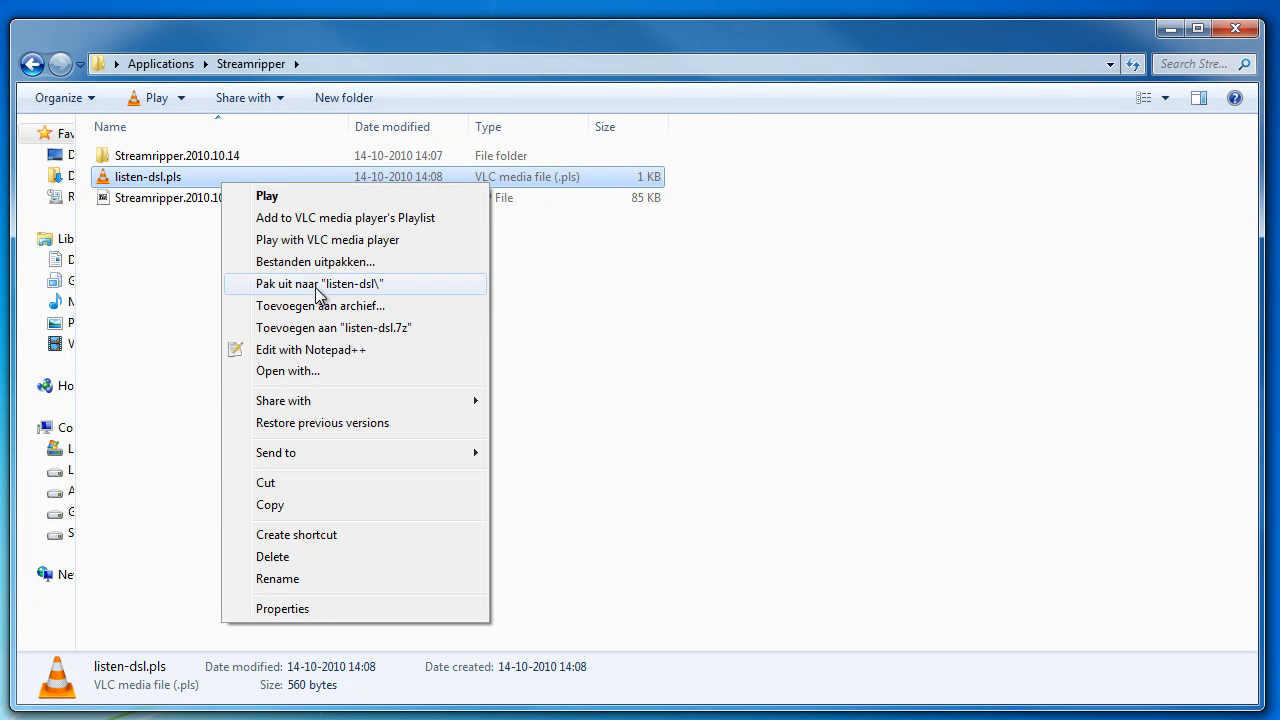
mouse_move(358, 356)
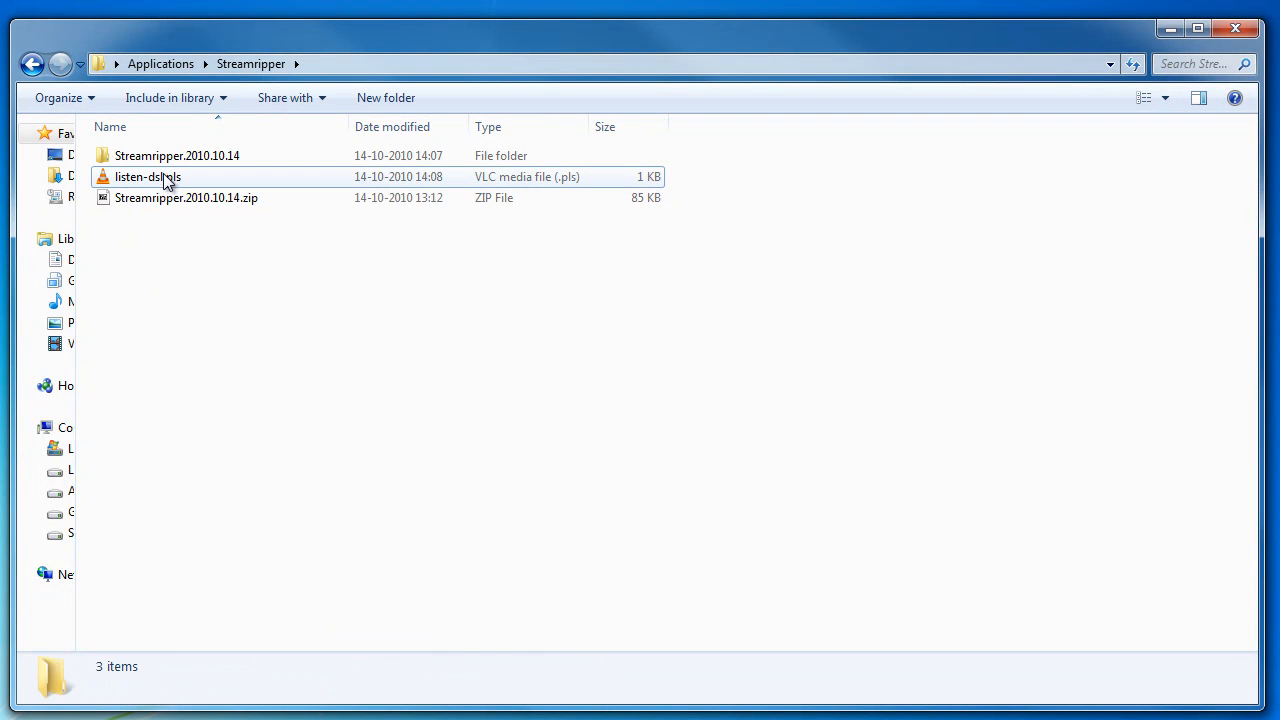
left_click(148, 176)
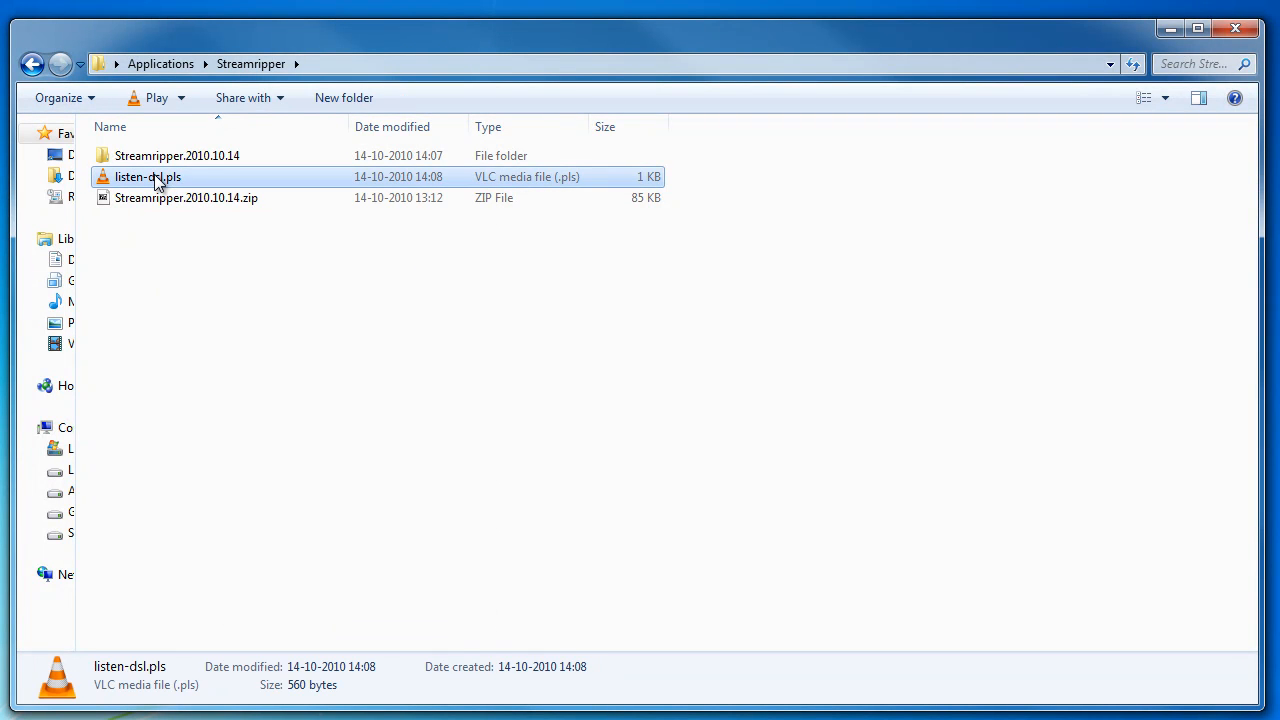
right_click(148, 176)
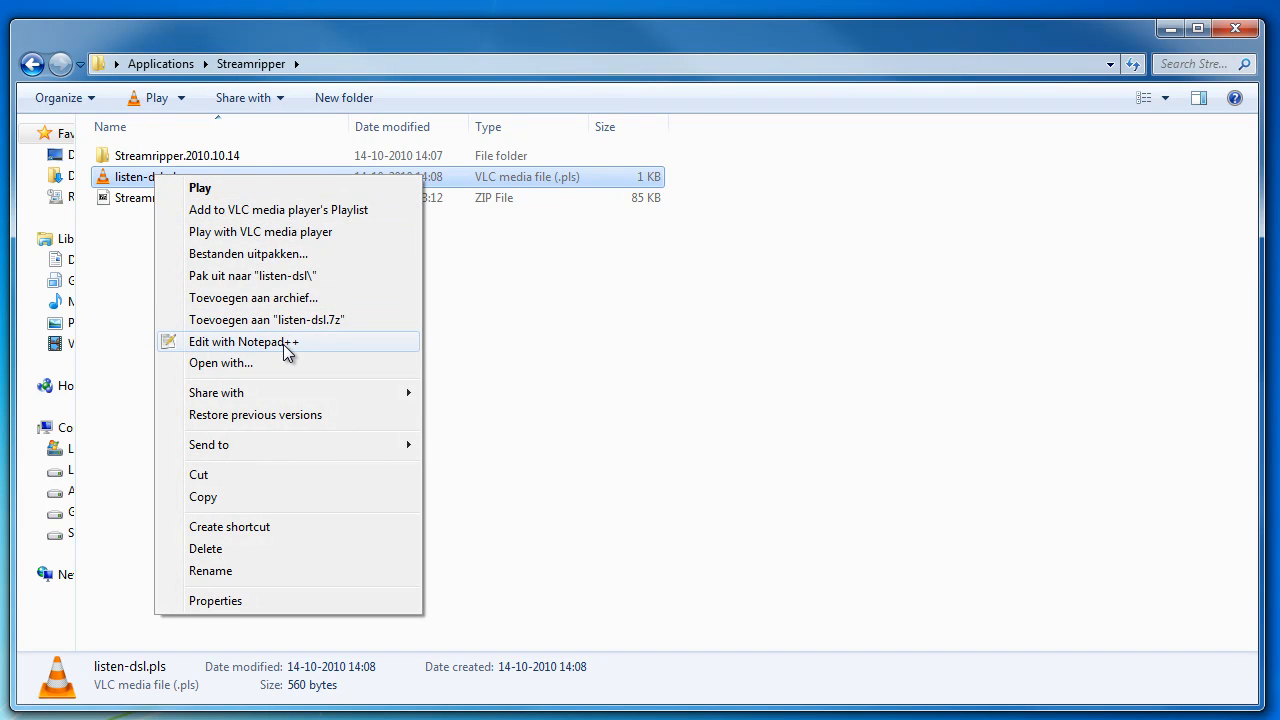
left_click(244, 340)
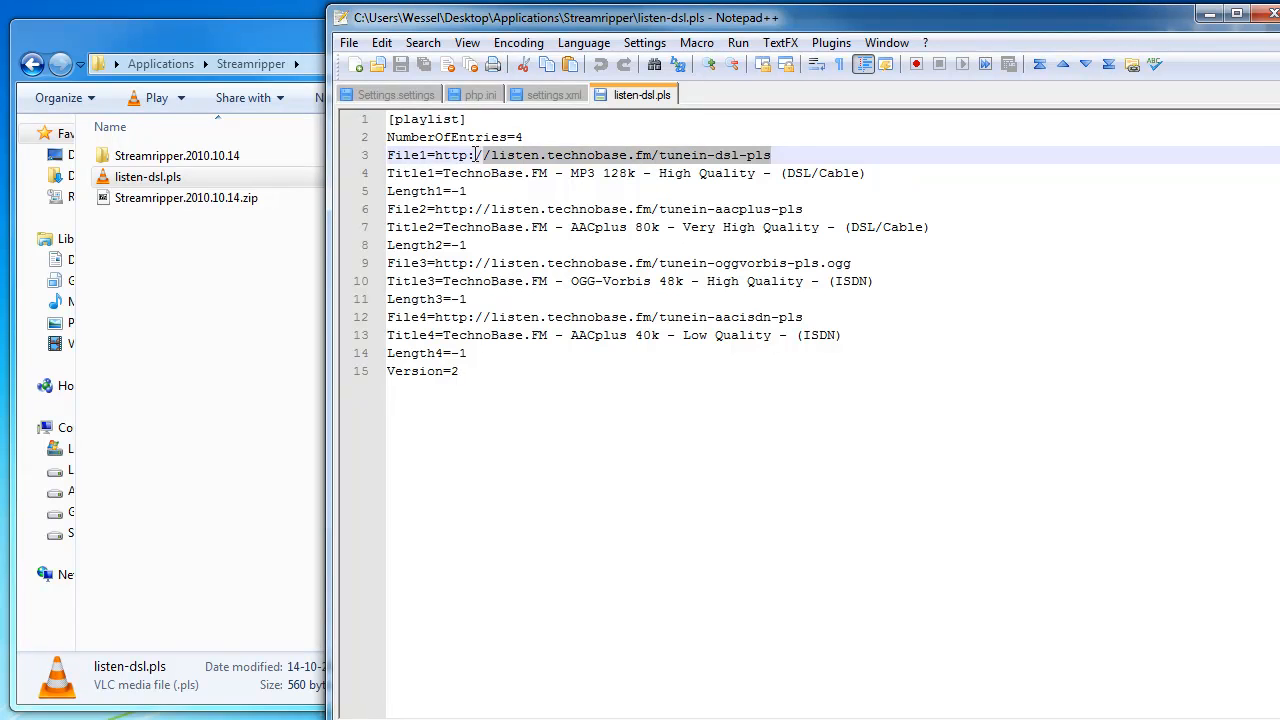
left_click(436, 156)
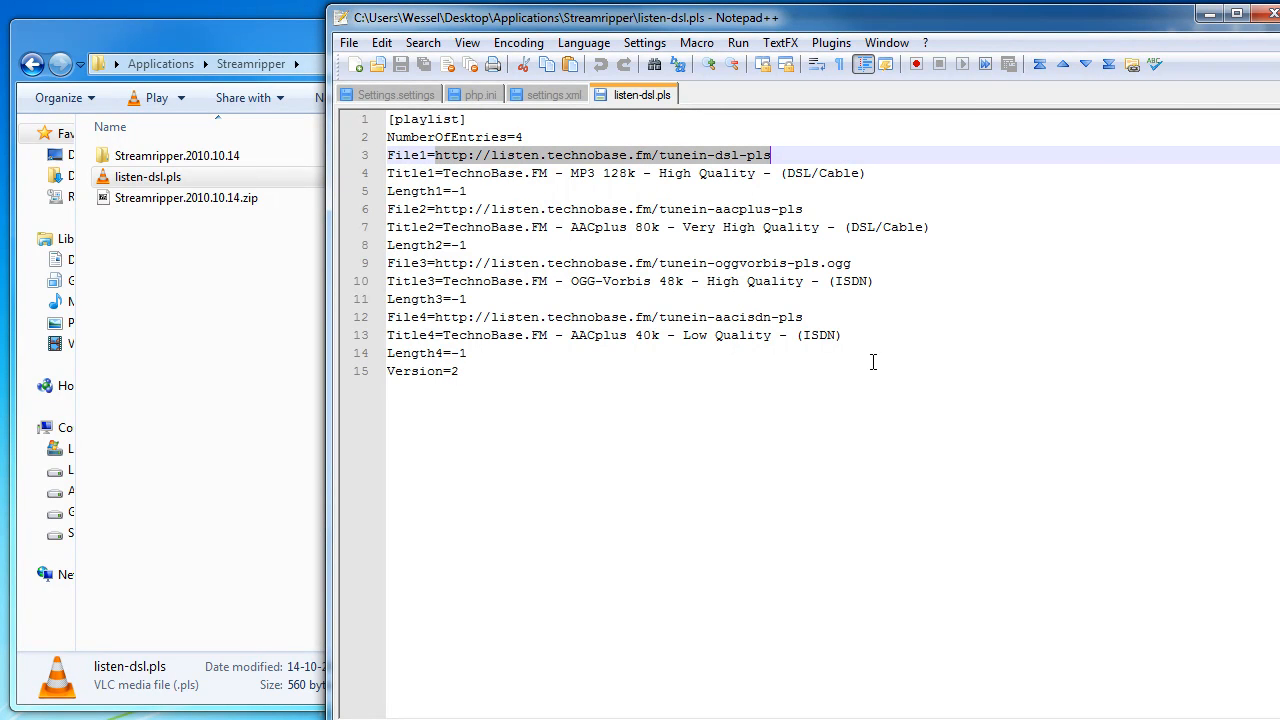
left_click(1208, 16)
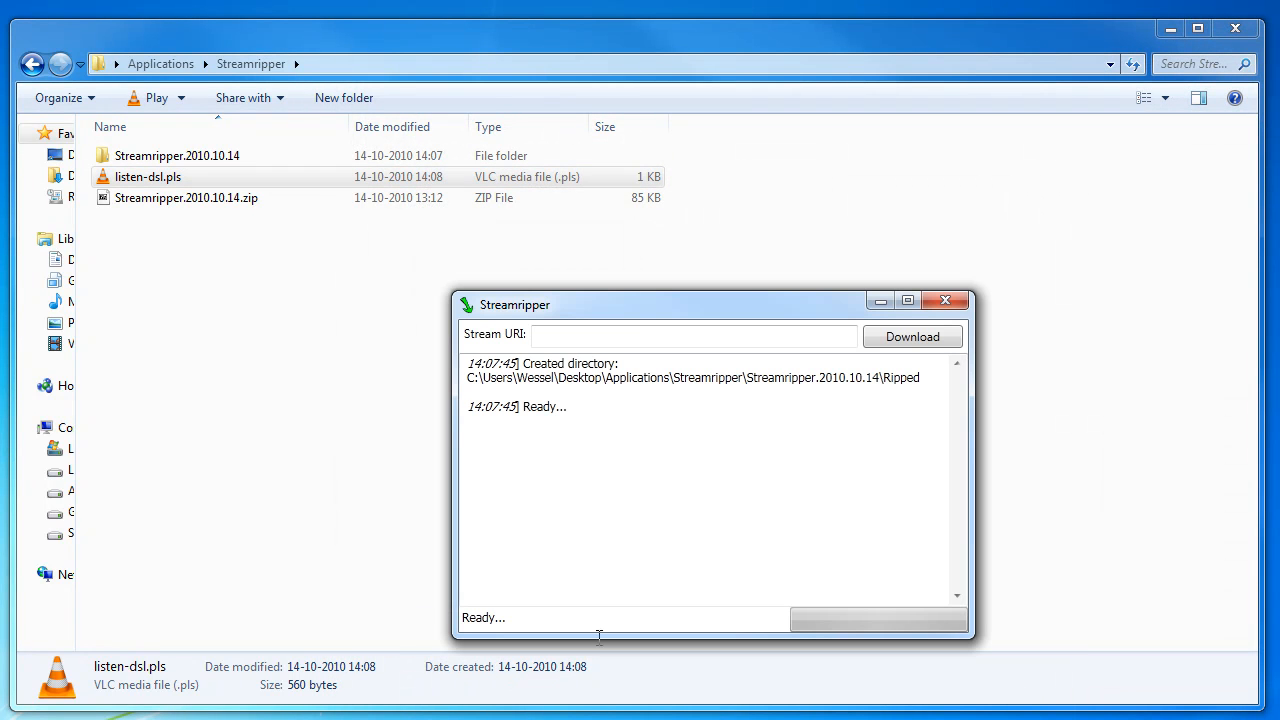
type("http://listen.technobase.fm/tunein-dsl-pls")
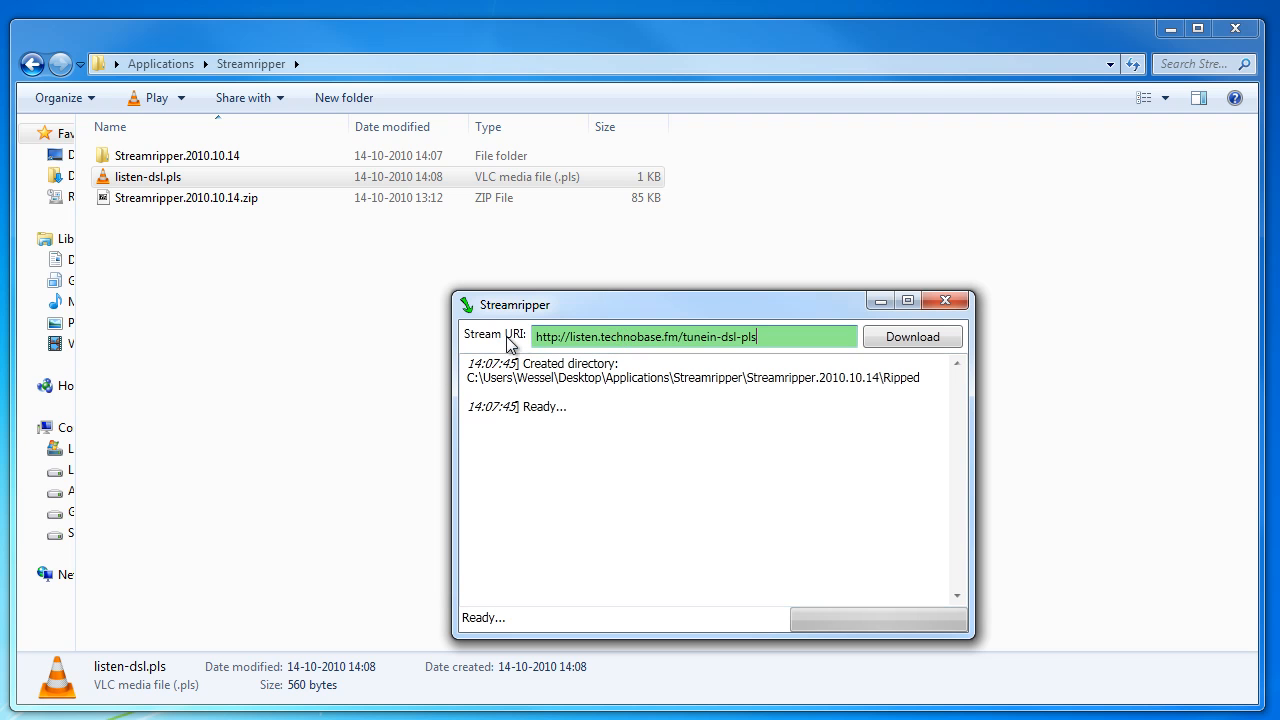
mouse_move(912, 336)
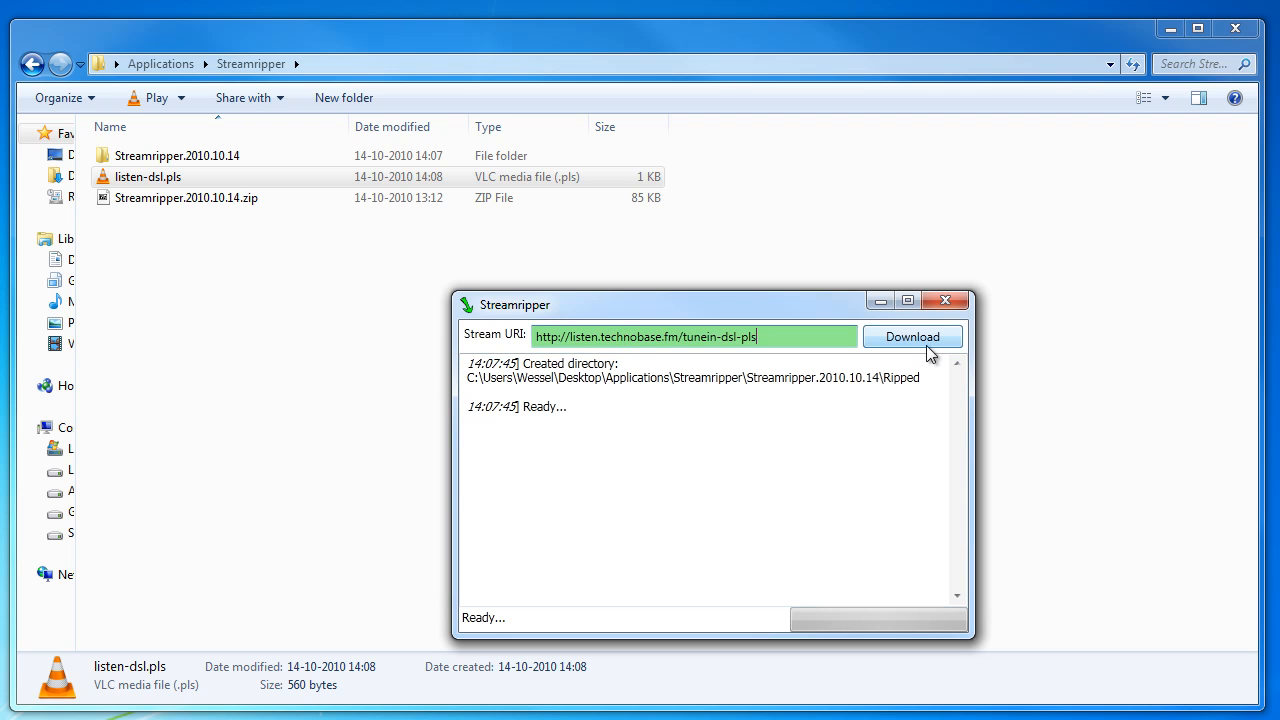
left_click(912, 336)
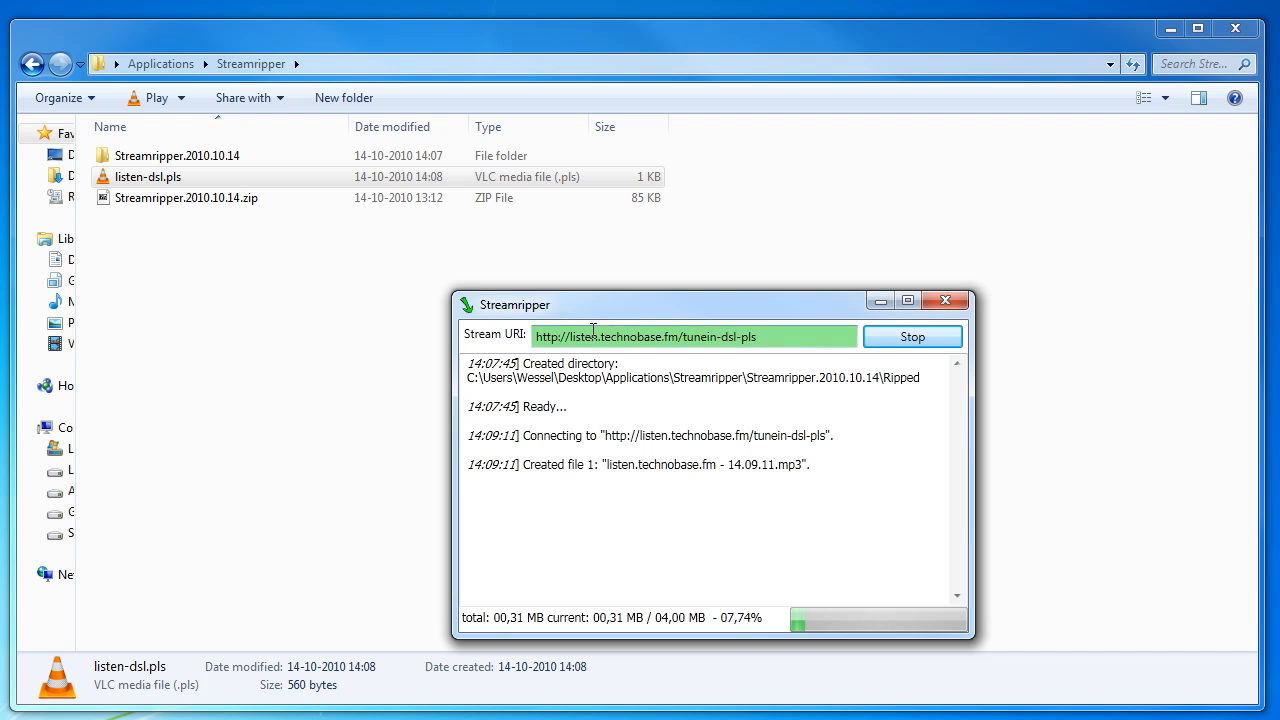
mouse_move(828, 336)
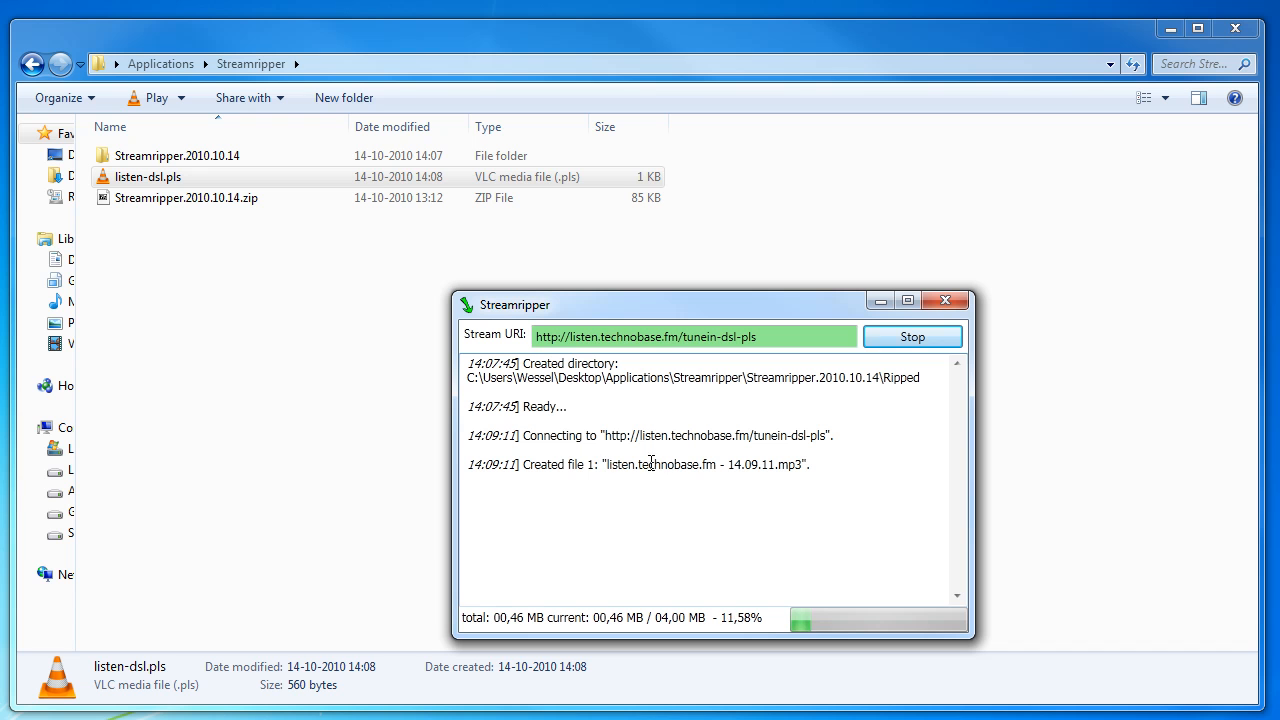
mouse_move(868, 636)
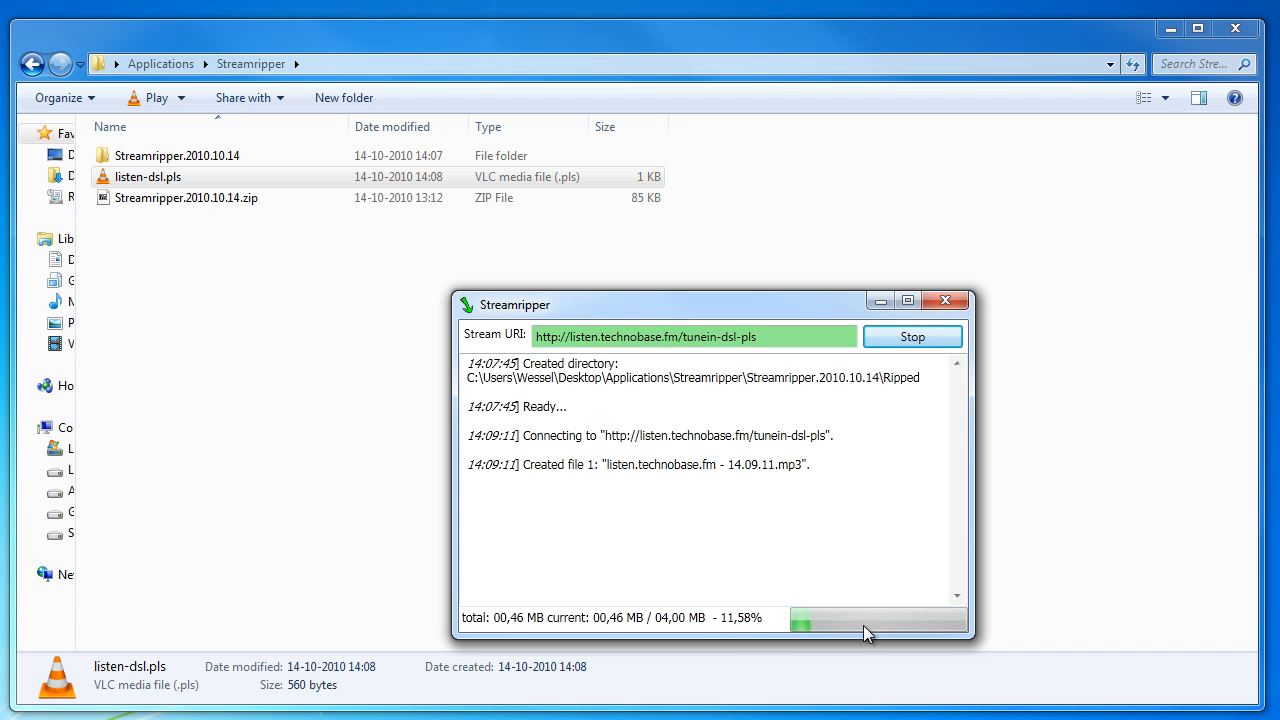
mouse_move(838, 628)
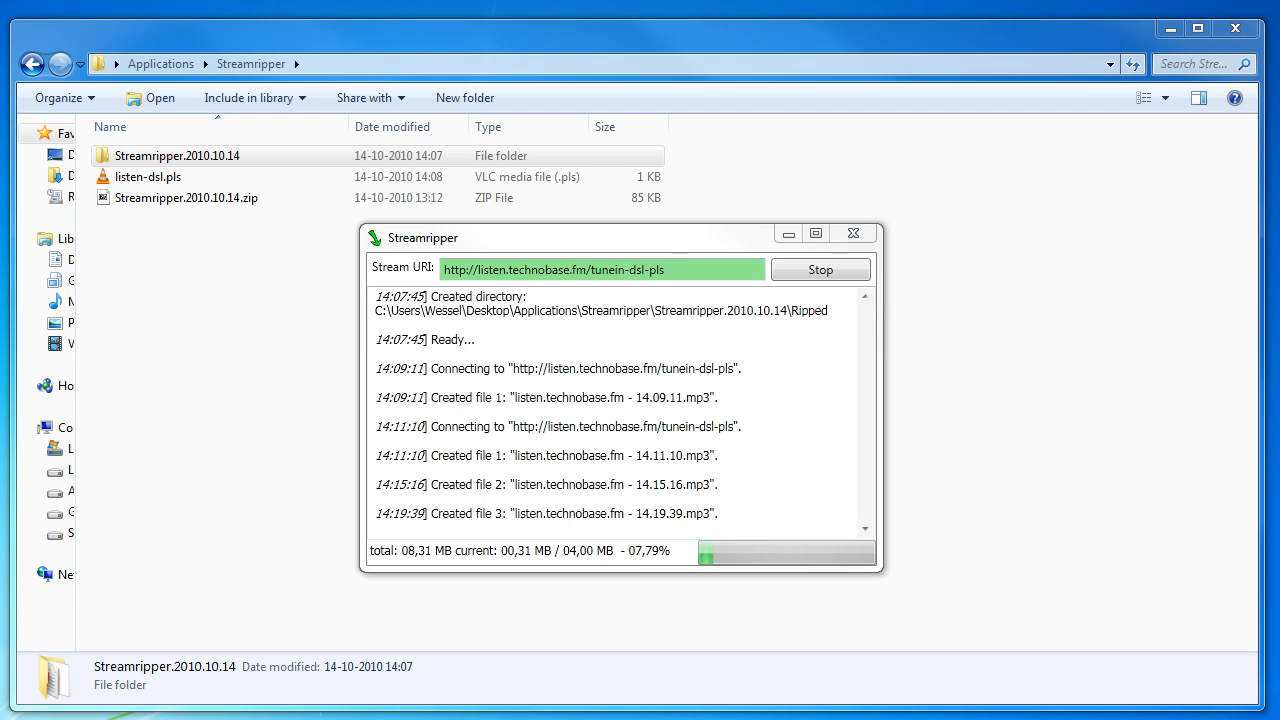
mouse_move(796, 174)
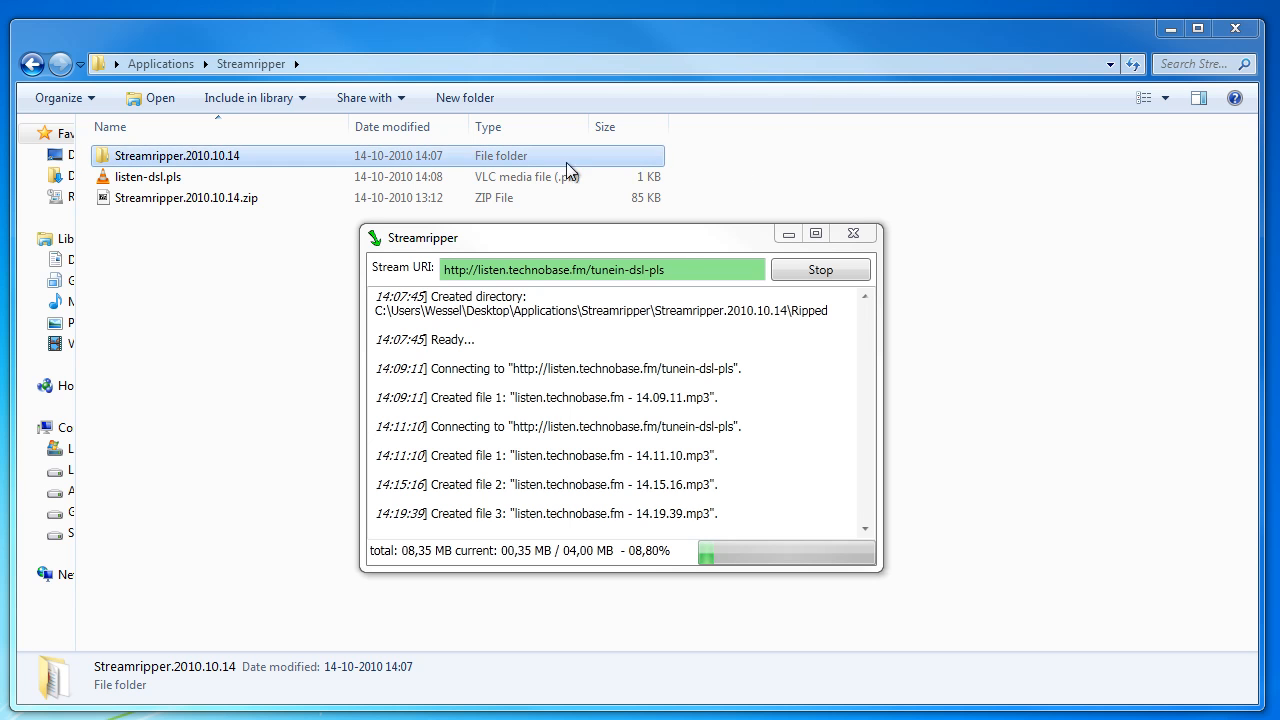
Browse into Ripped\2010-10-14 and select the ripped listen.technobase.fm MP3 recordings.
double_click(176, 156)
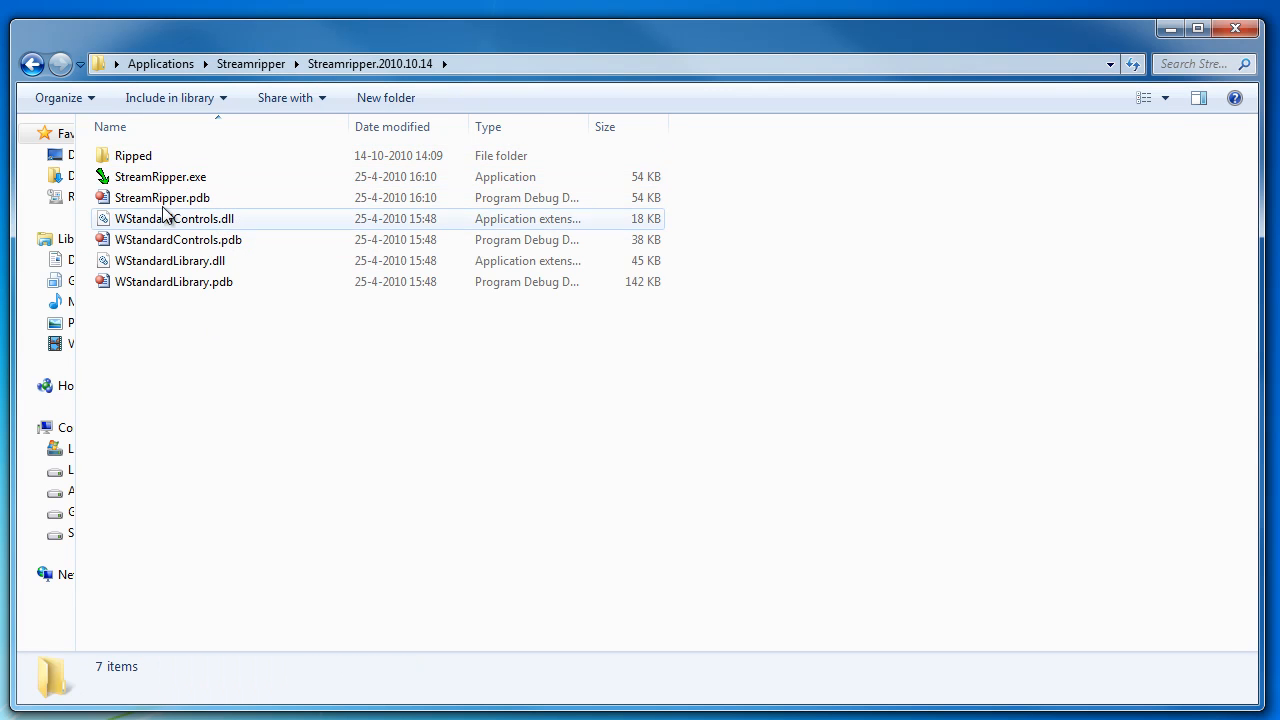
double_click(132, 156)
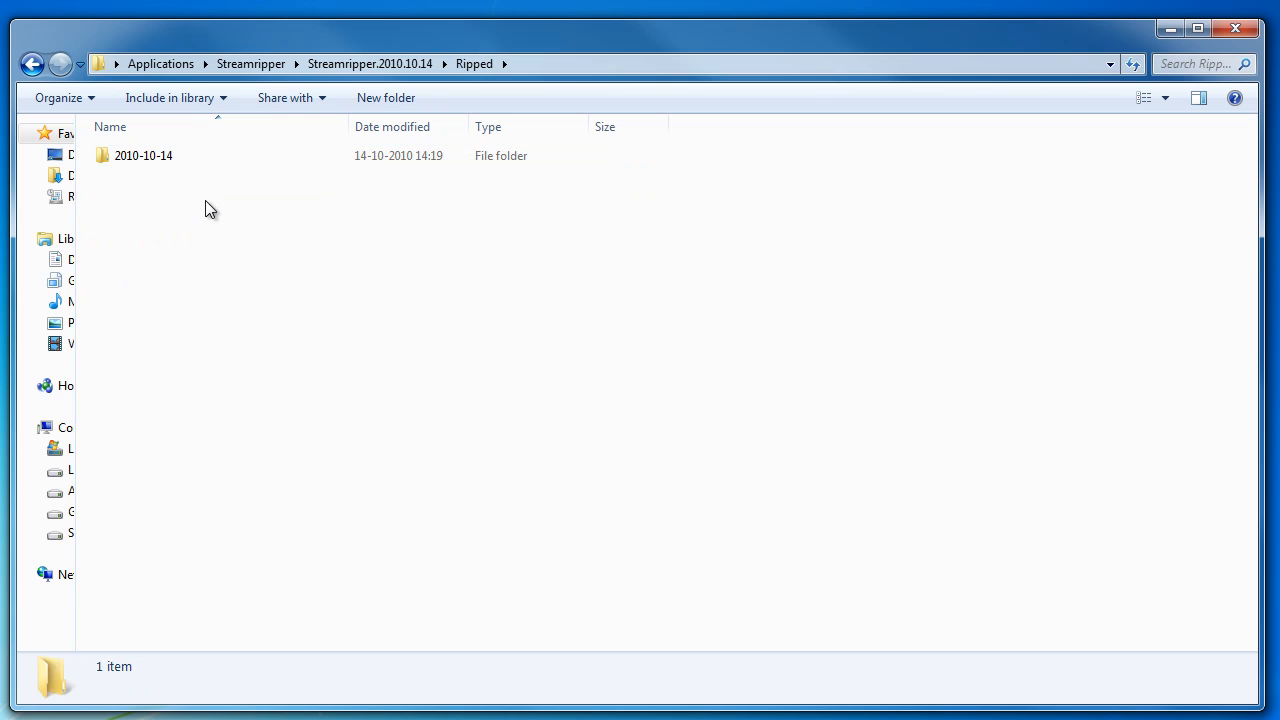
mouse_move(164, 188)
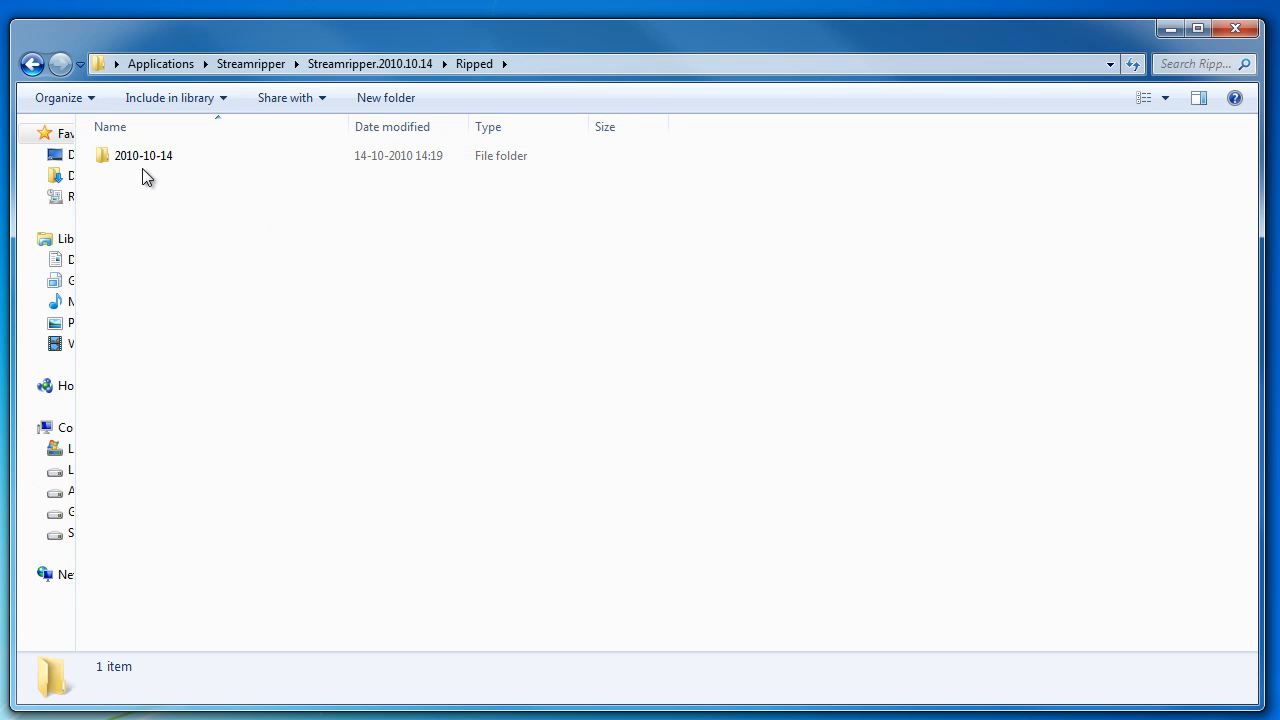
mouse_move(238, 196)
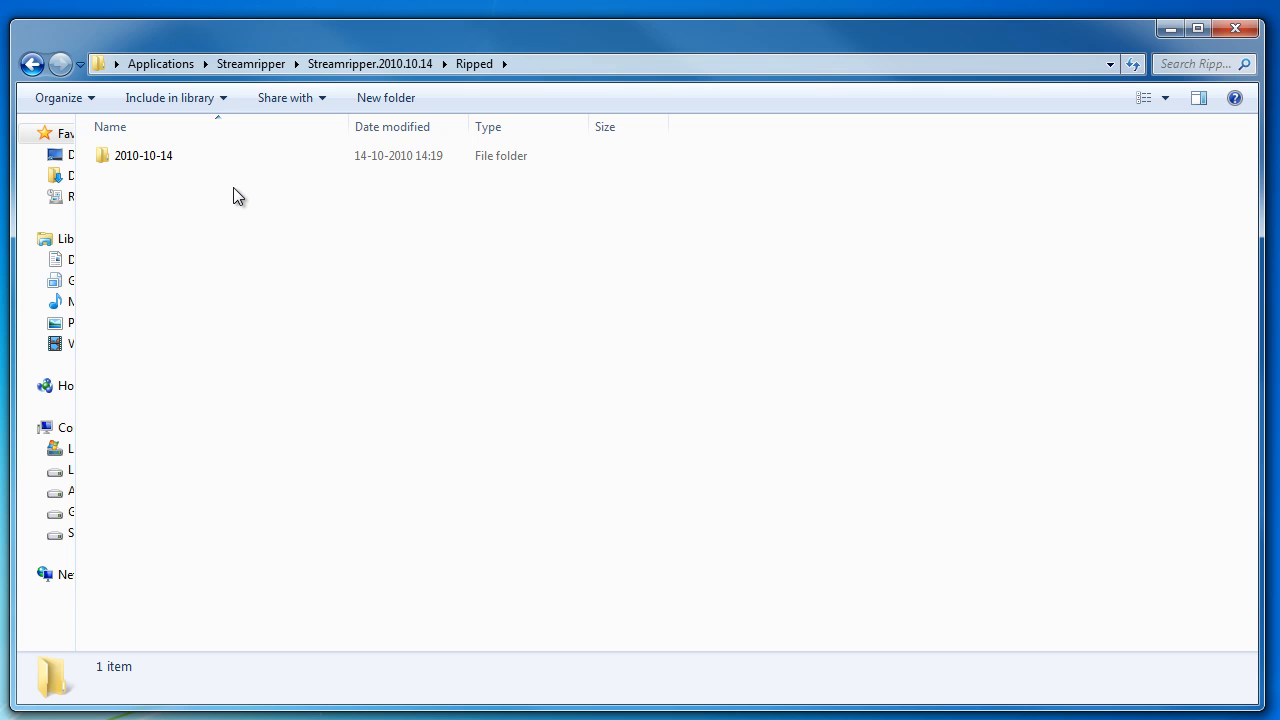
double_click(144, 156)
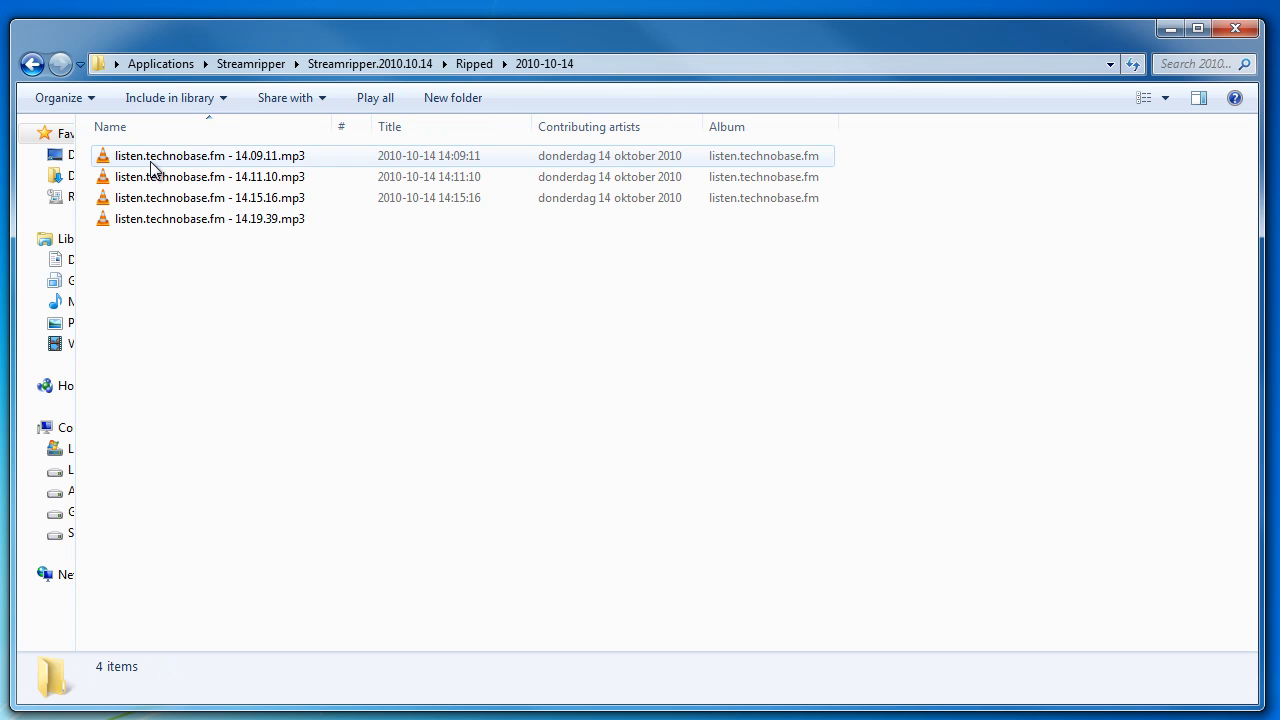
left_click(326, 416)
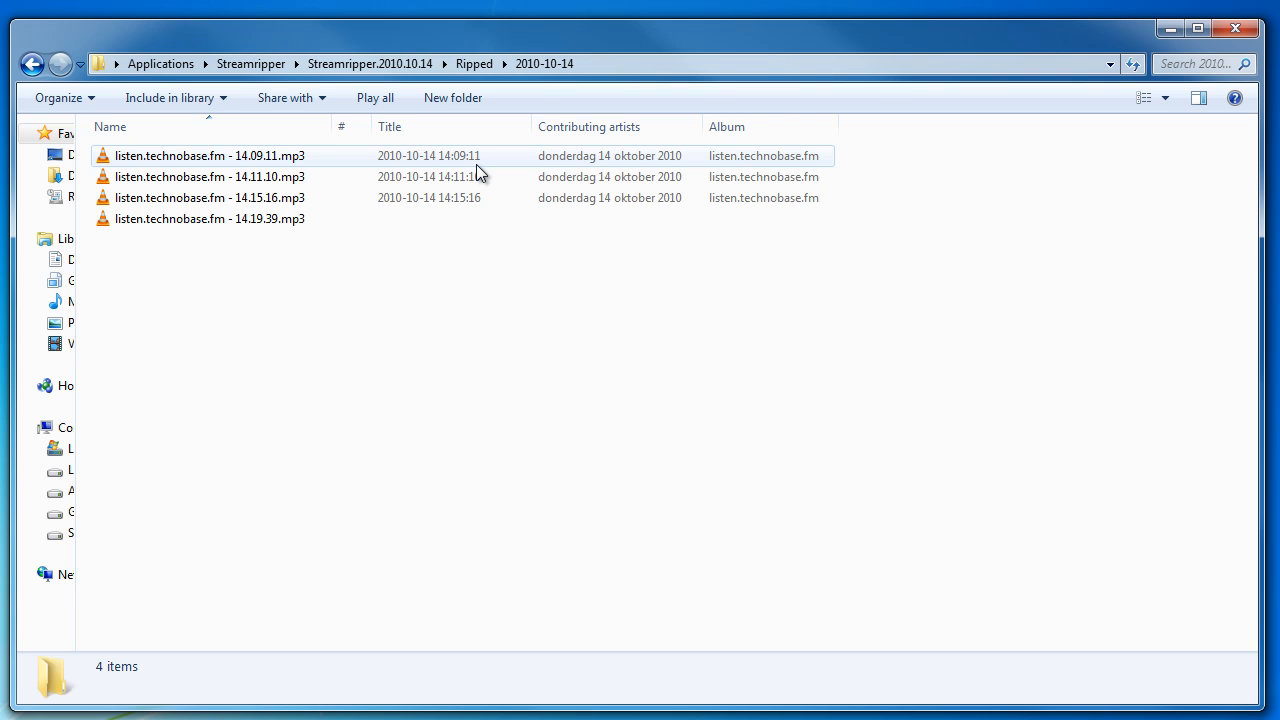
mouse_move(470, 168)
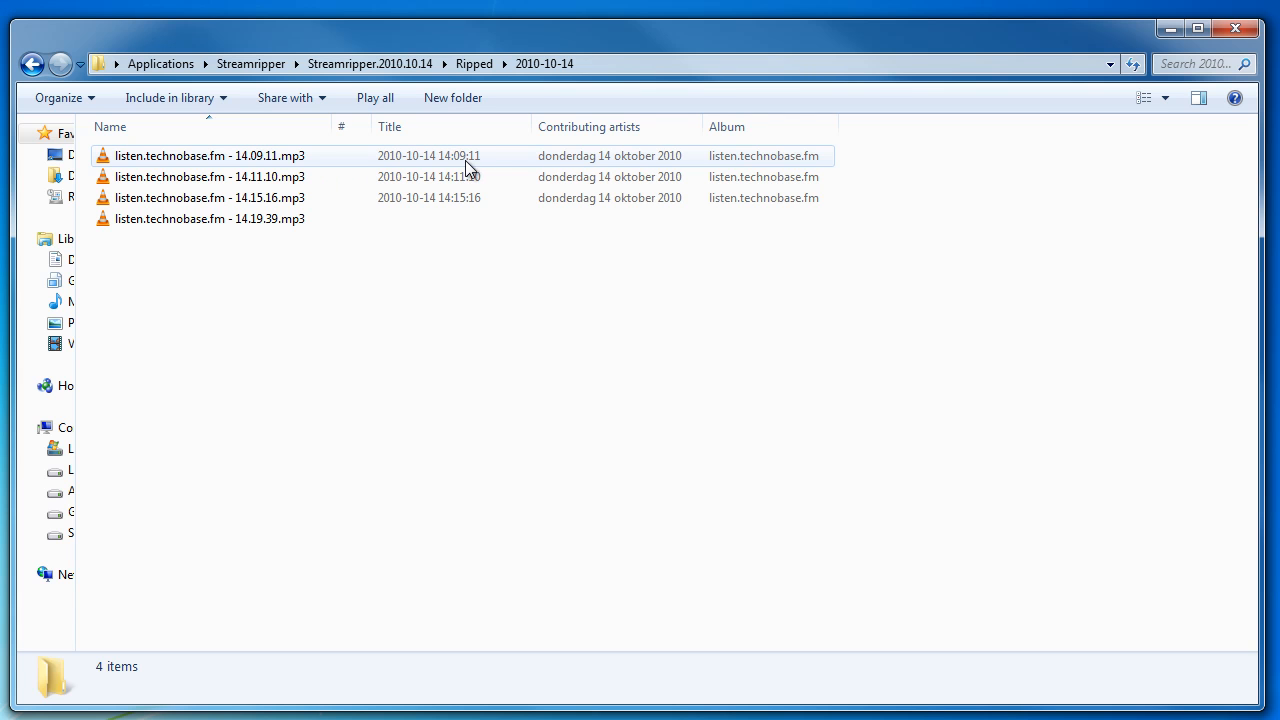
mouse_move(758, 168)
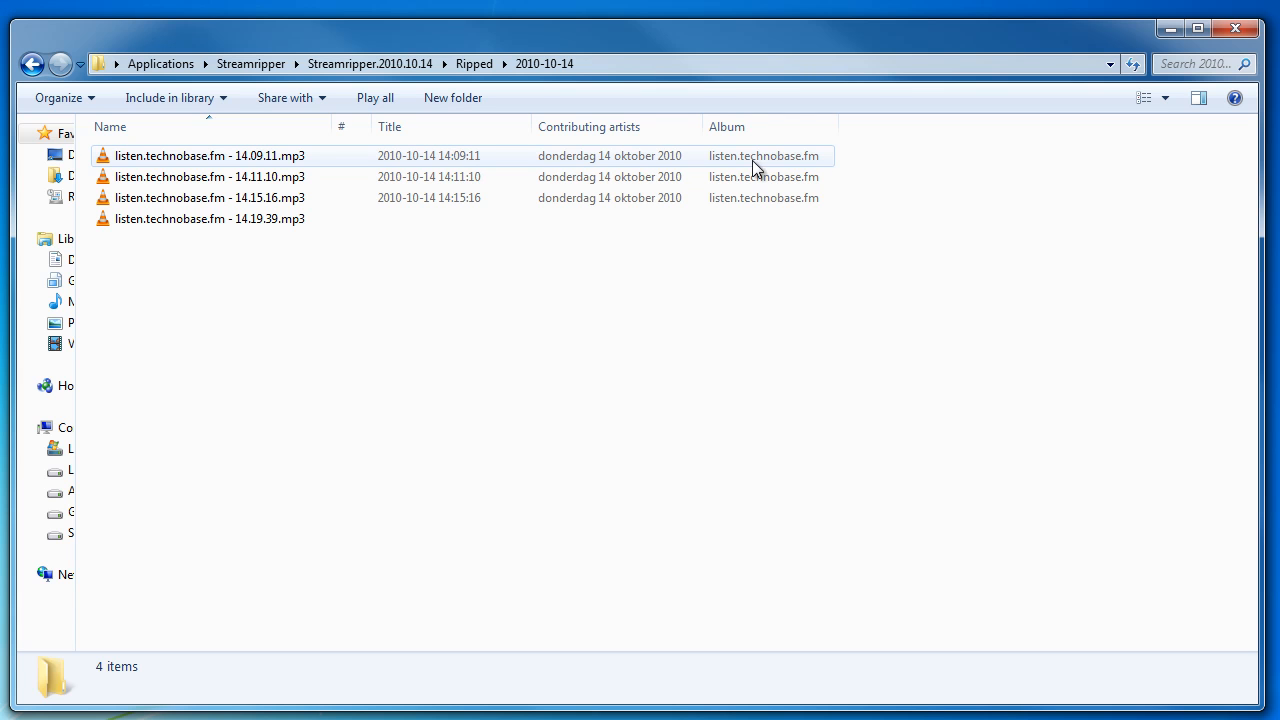
mouse_move(736, 160)
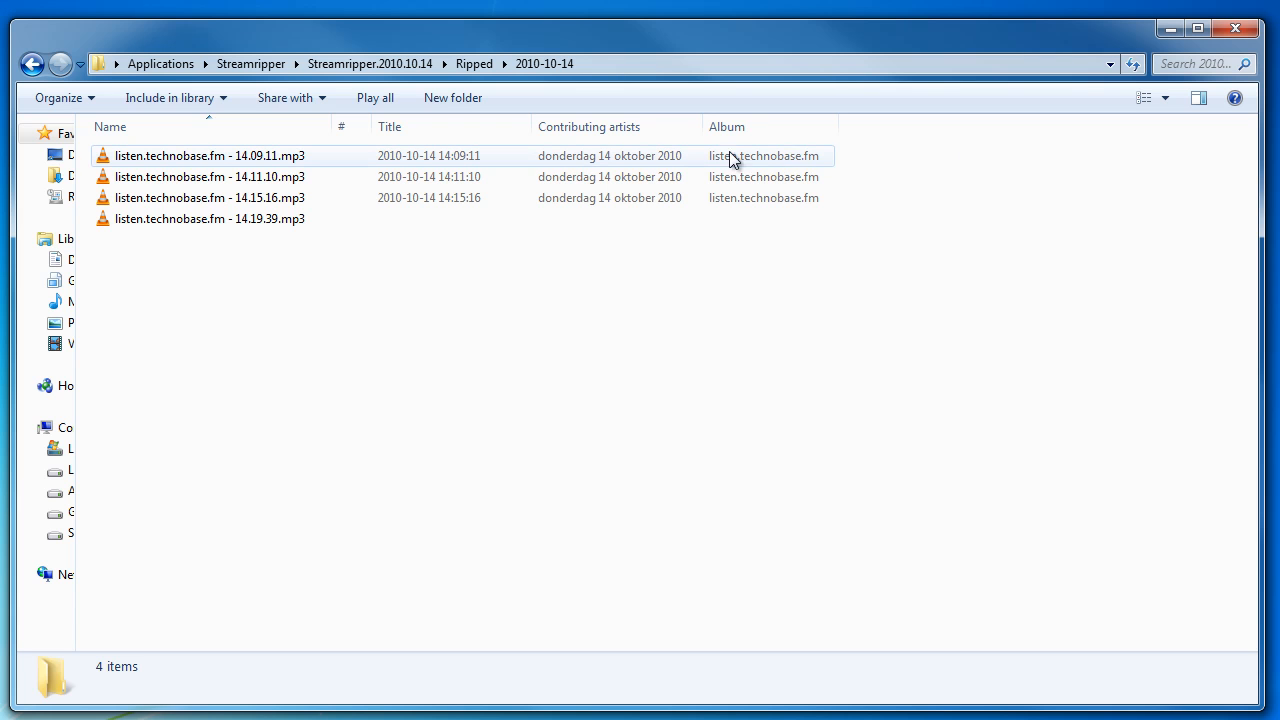
mouse_move(784, 160)
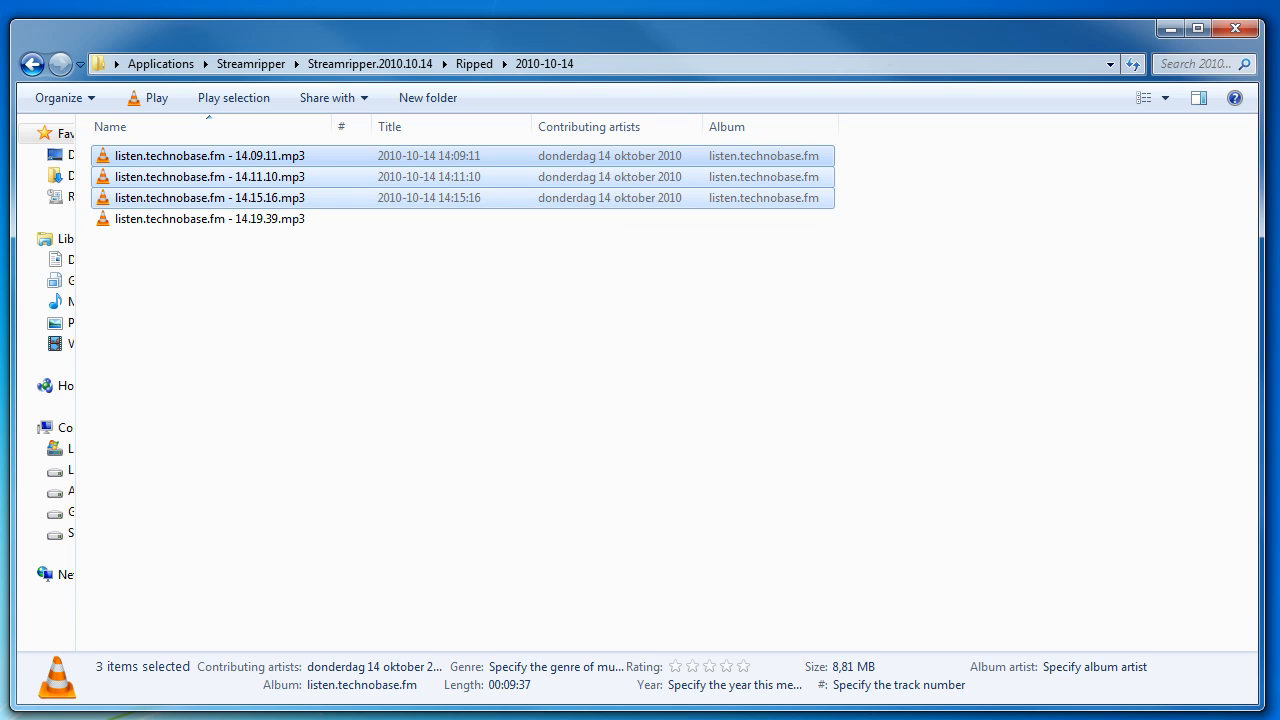
mouse_move(670, 330)
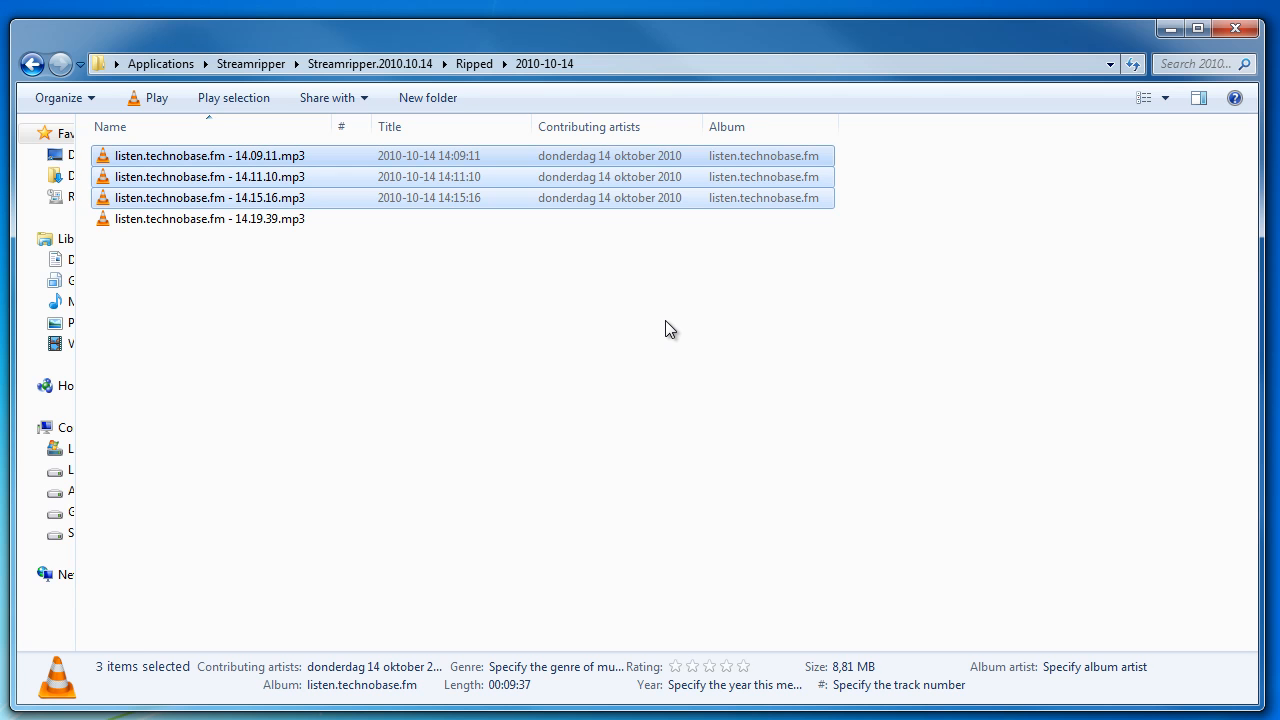
Go back to Streamripper.2010.10.14, restore the ripper window and quit it so settings.xml is written.
left_click(438, 320)
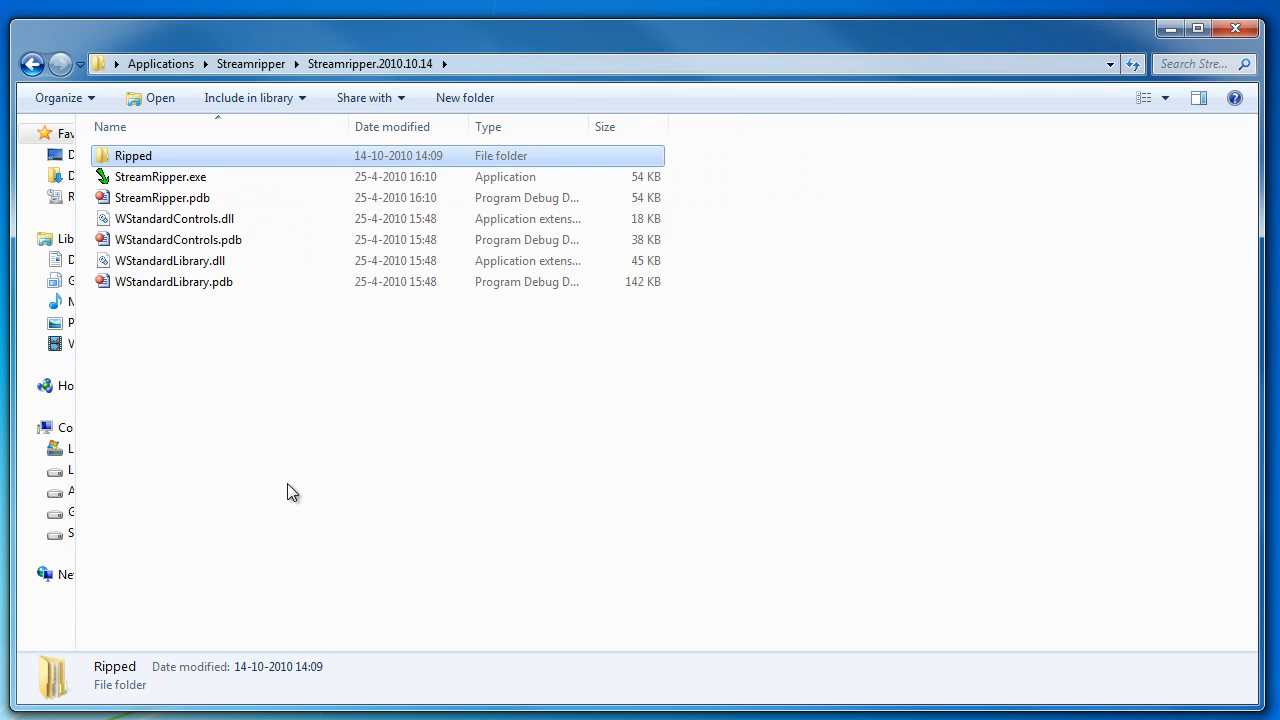
left_click(220, 356)
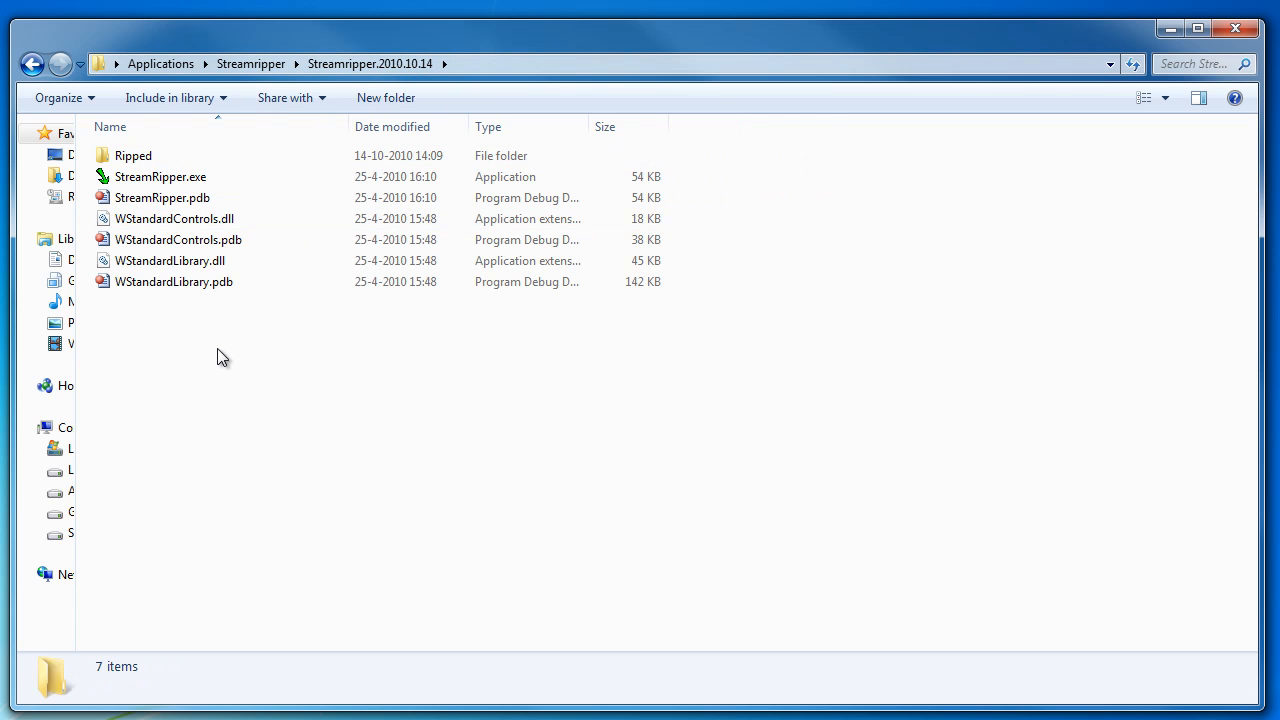
double_click(160, 176)
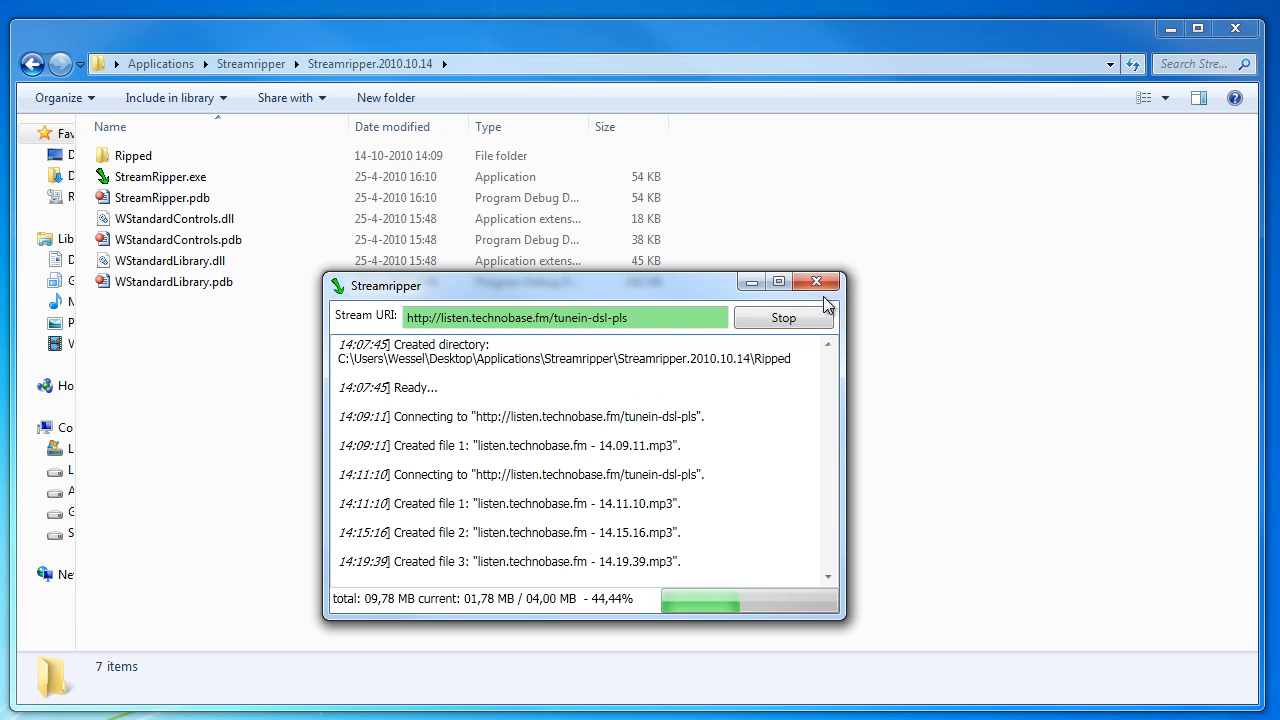
left_click(816, 282)
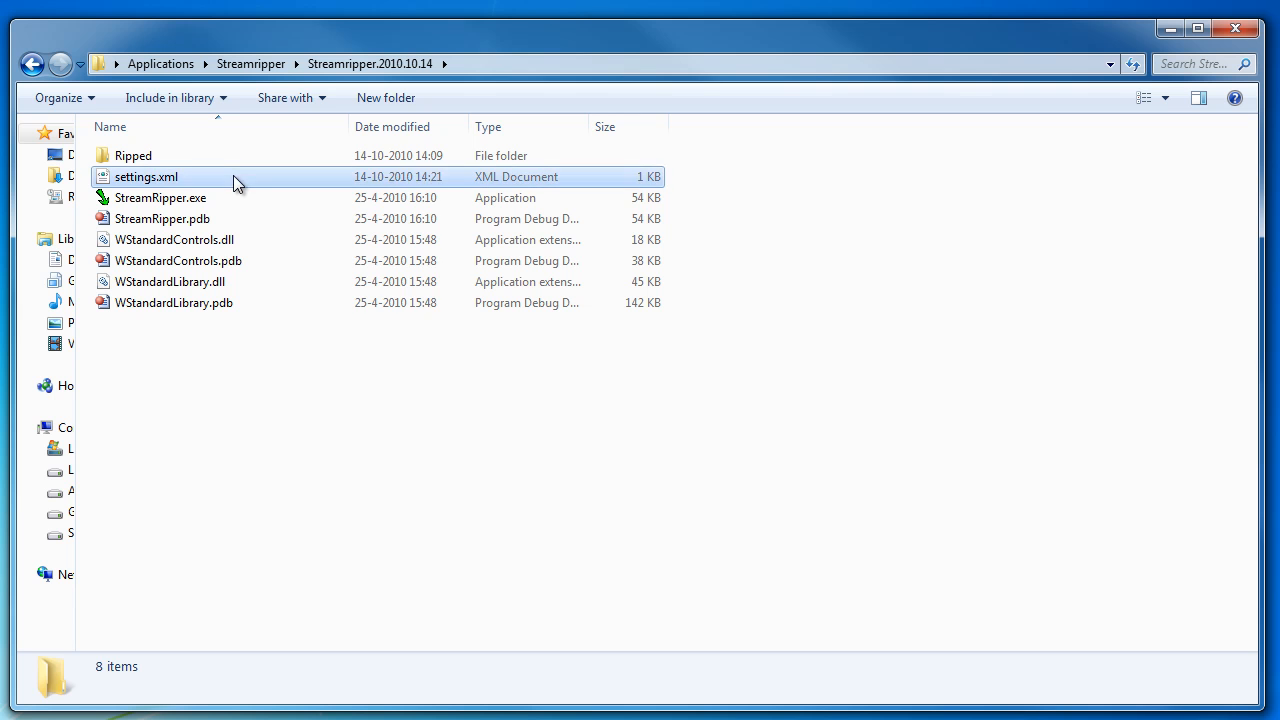
View settings.xml in Notepad++, highlighting the Ripped save directory and 4194304 FileByteLimit values.
double_click(146, 176)
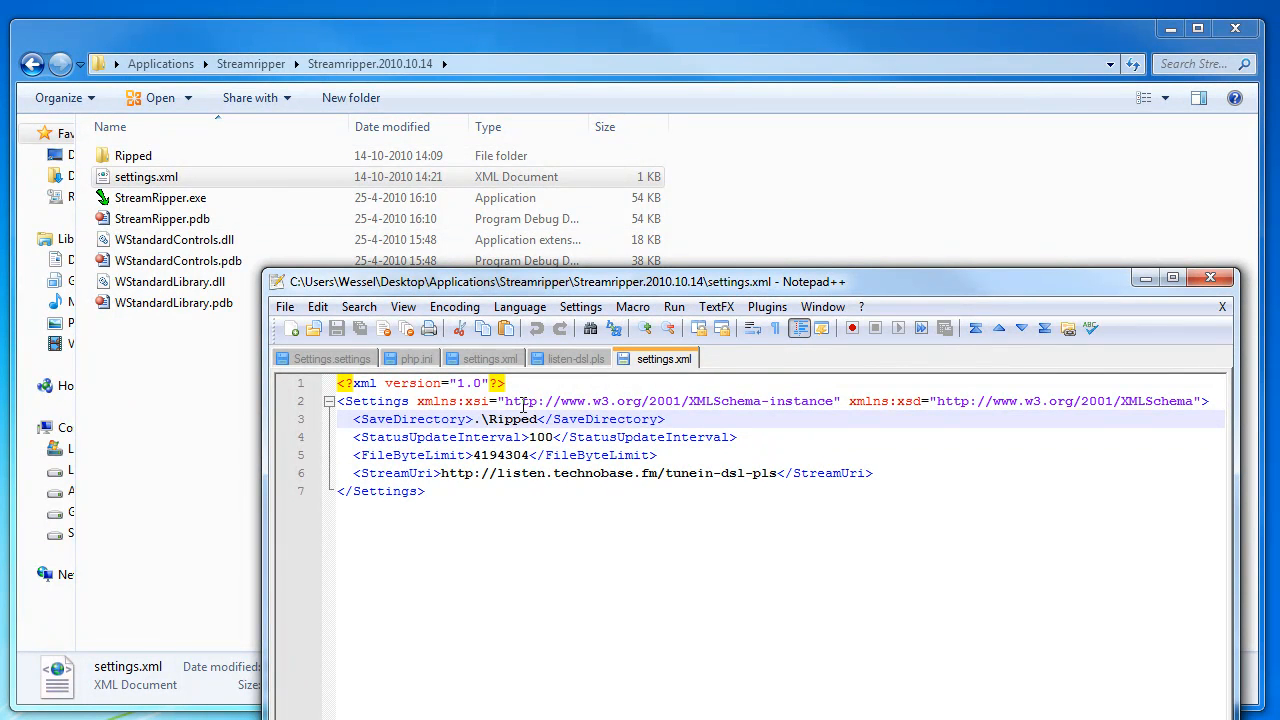
double_click(510, 420)
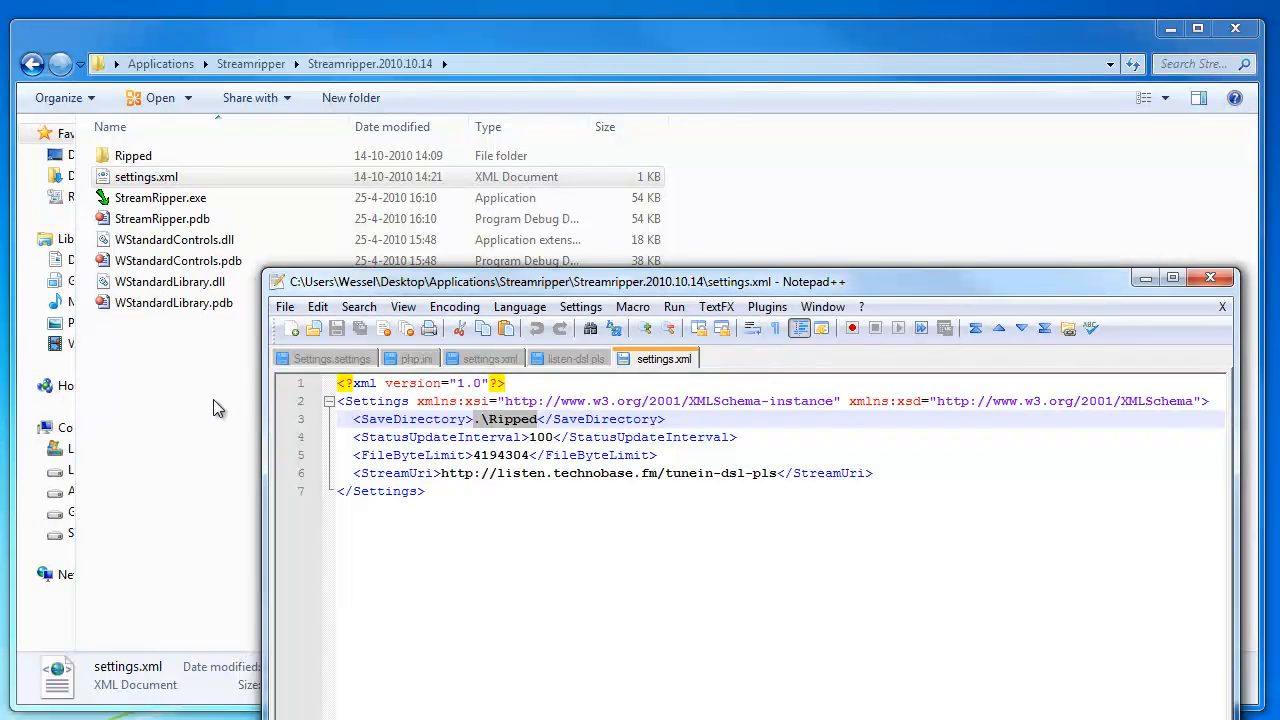
mouse_move(276, 444)
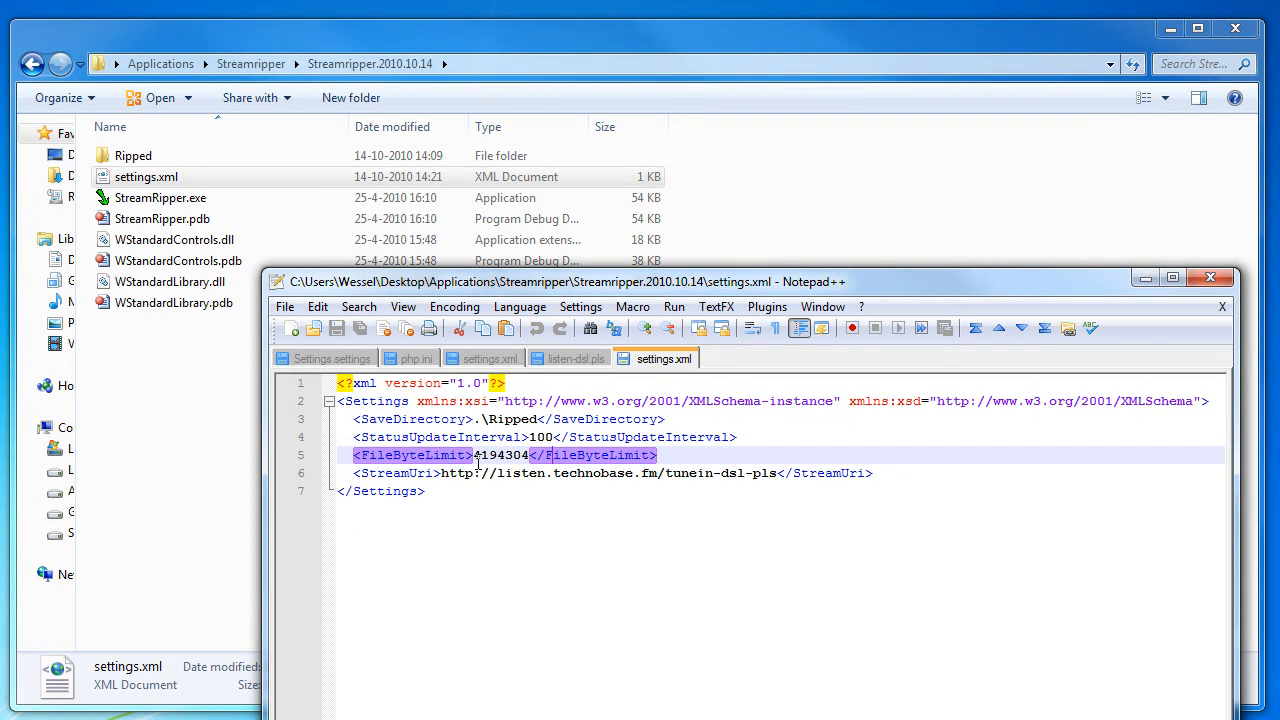
left_click(476, 456)
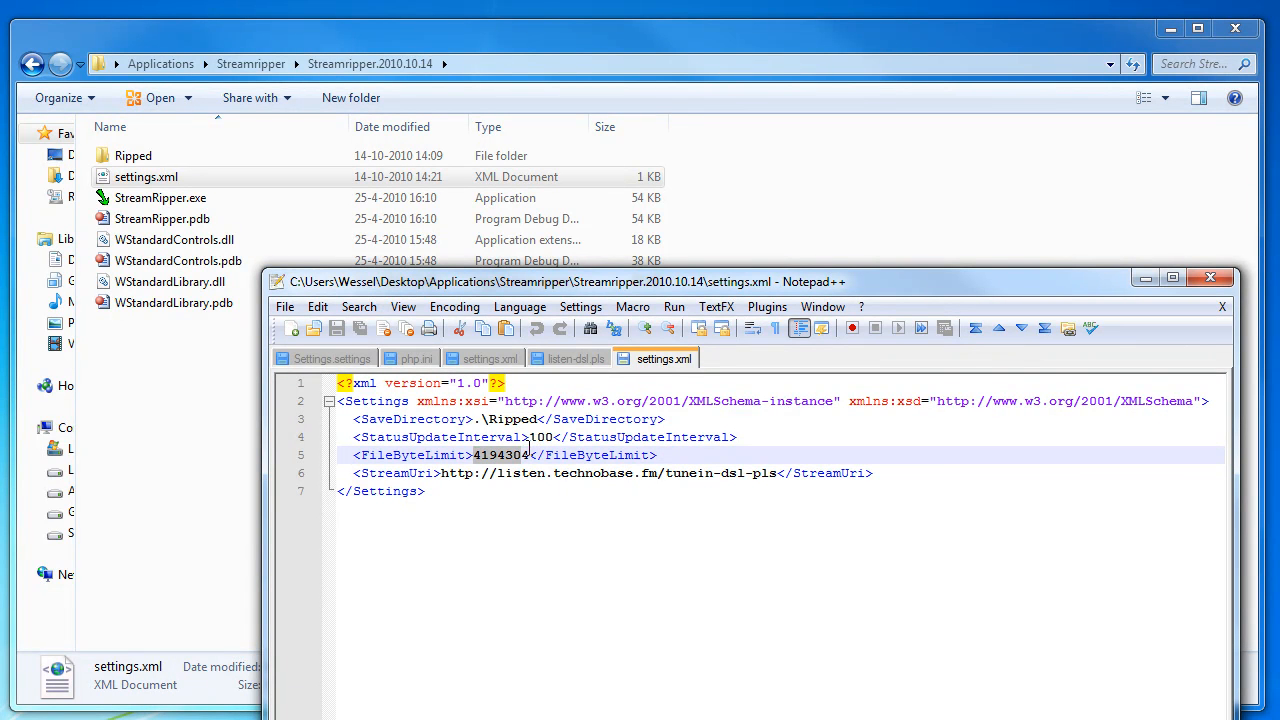
double_click(500, 456)
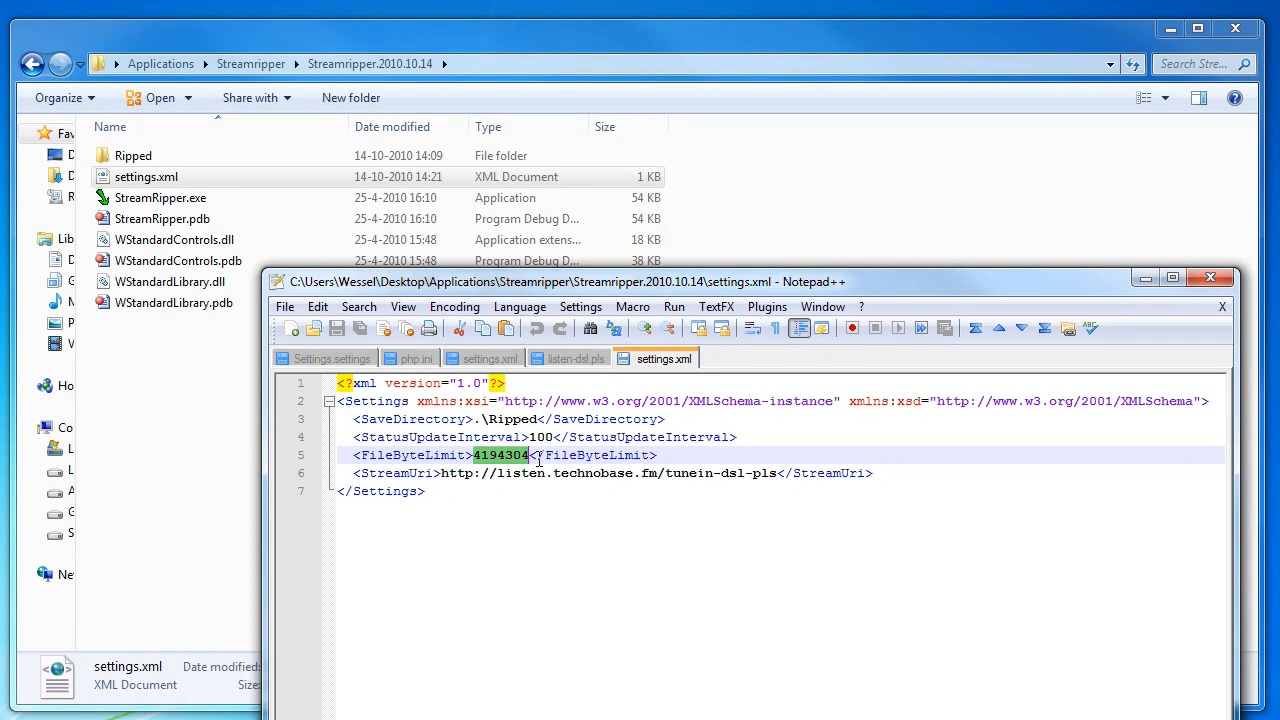
mouse_move(504, 468)
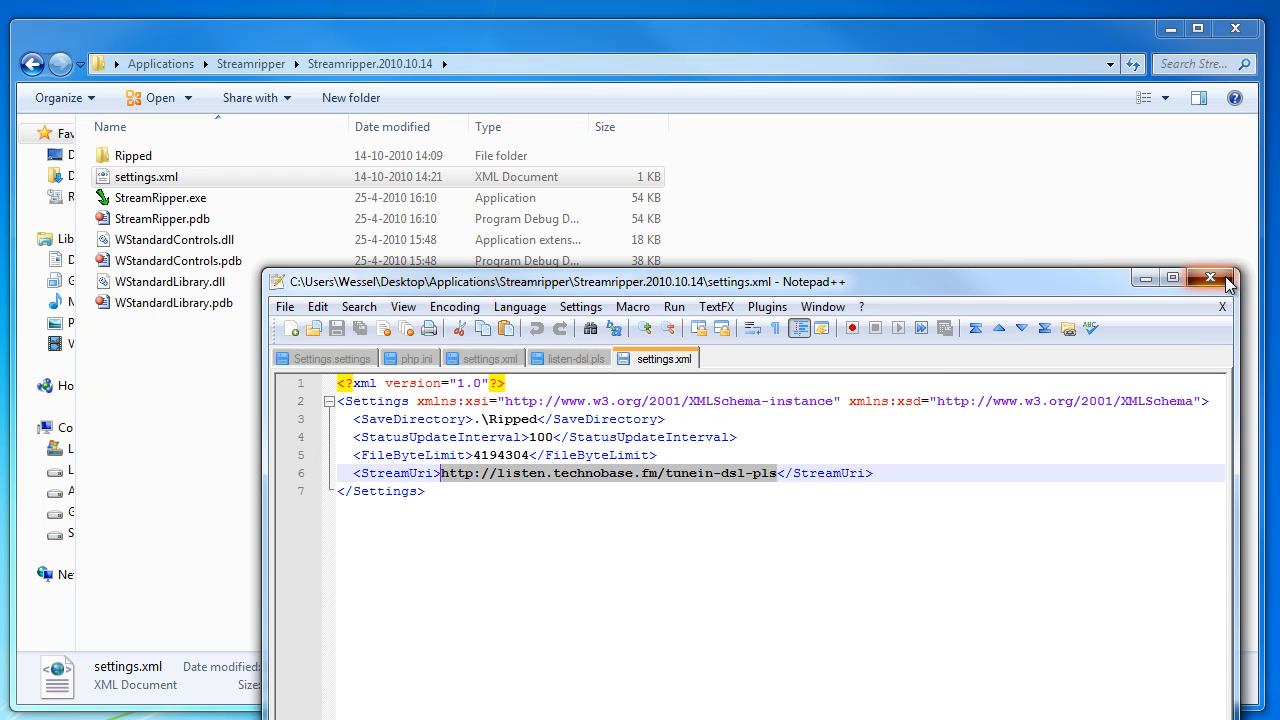
Close Notepad++, relaunch StreamRipper.exe and quit it so settings.xml.backup appears.
left_click(1210, 278)
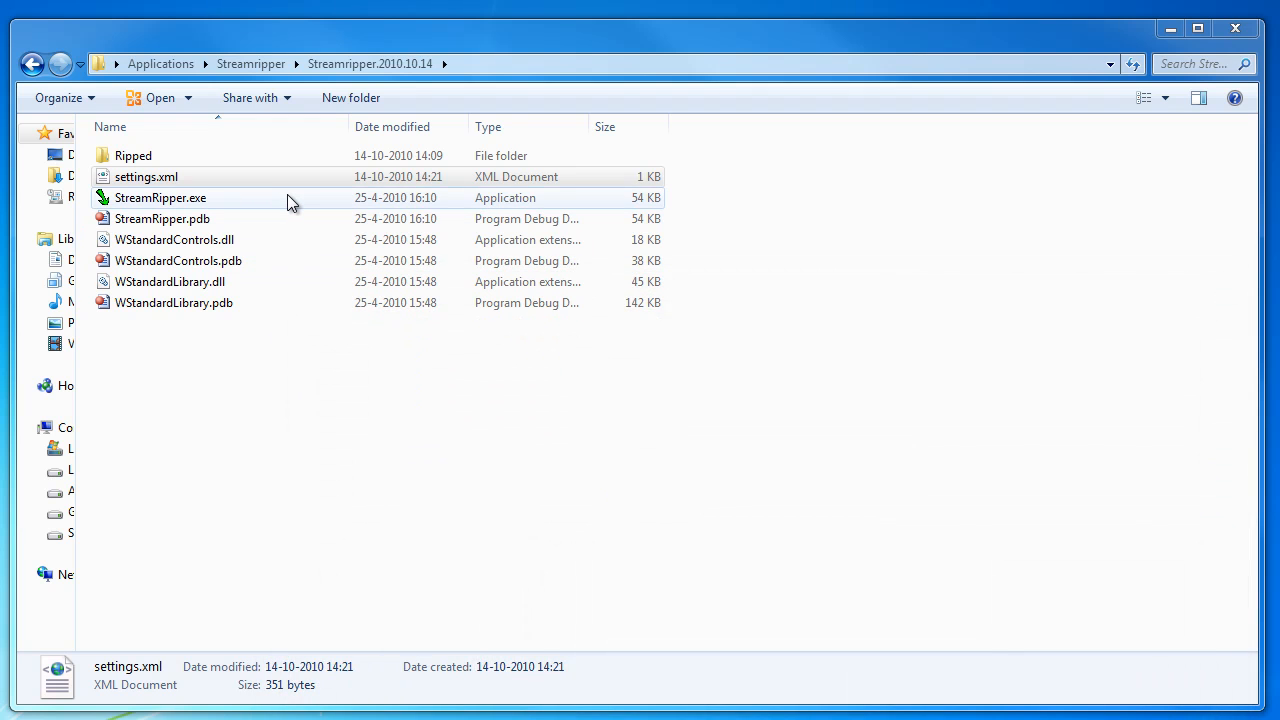
left_click(160, 198)
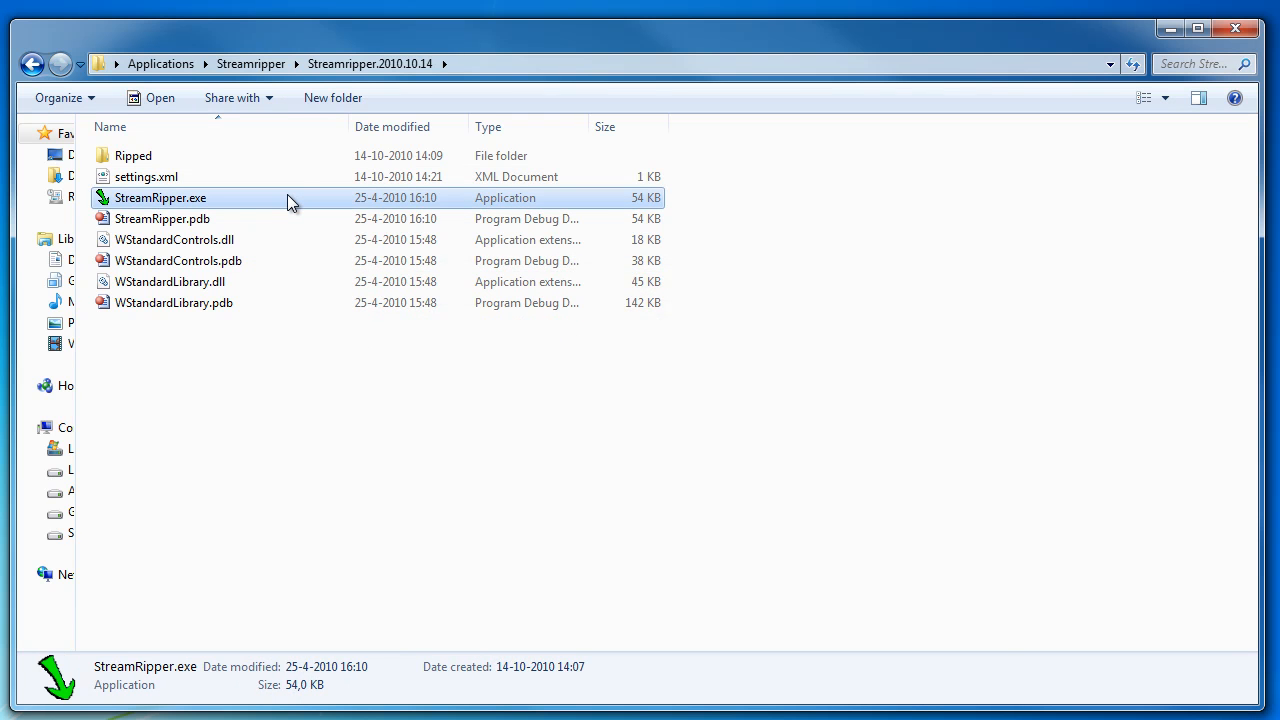
double_click(160, 198)
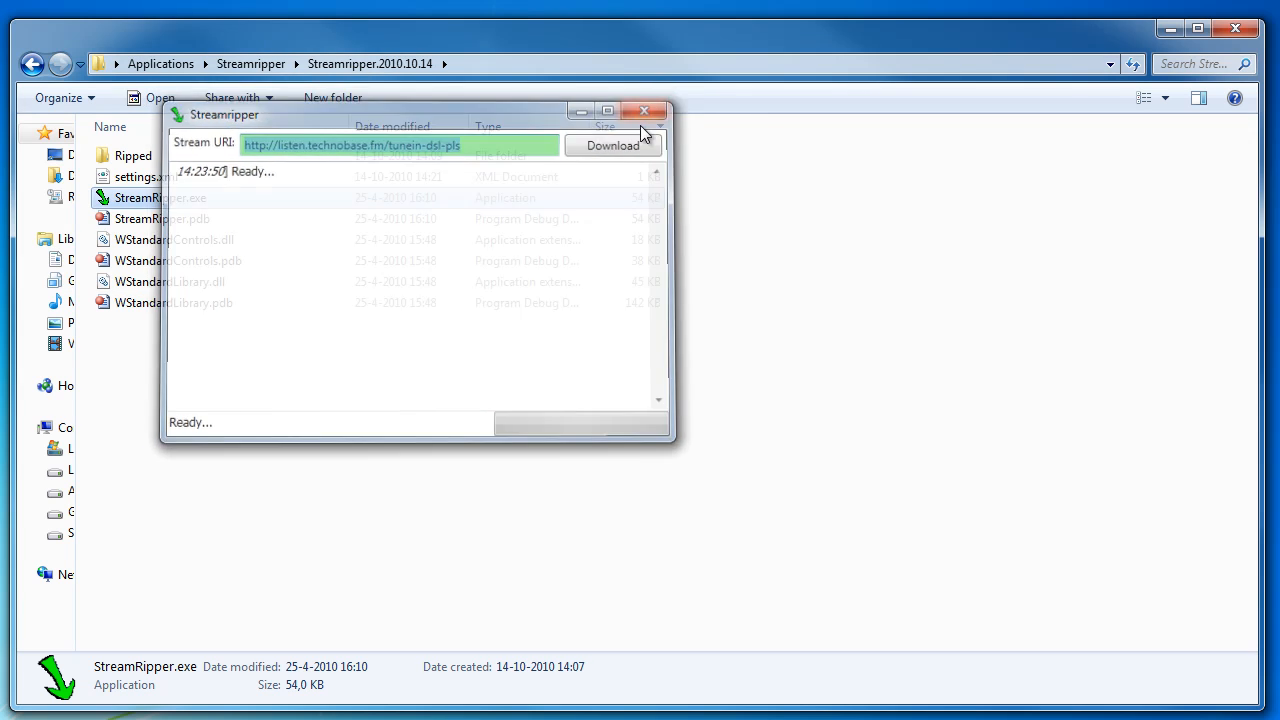
left_click(644, 110)
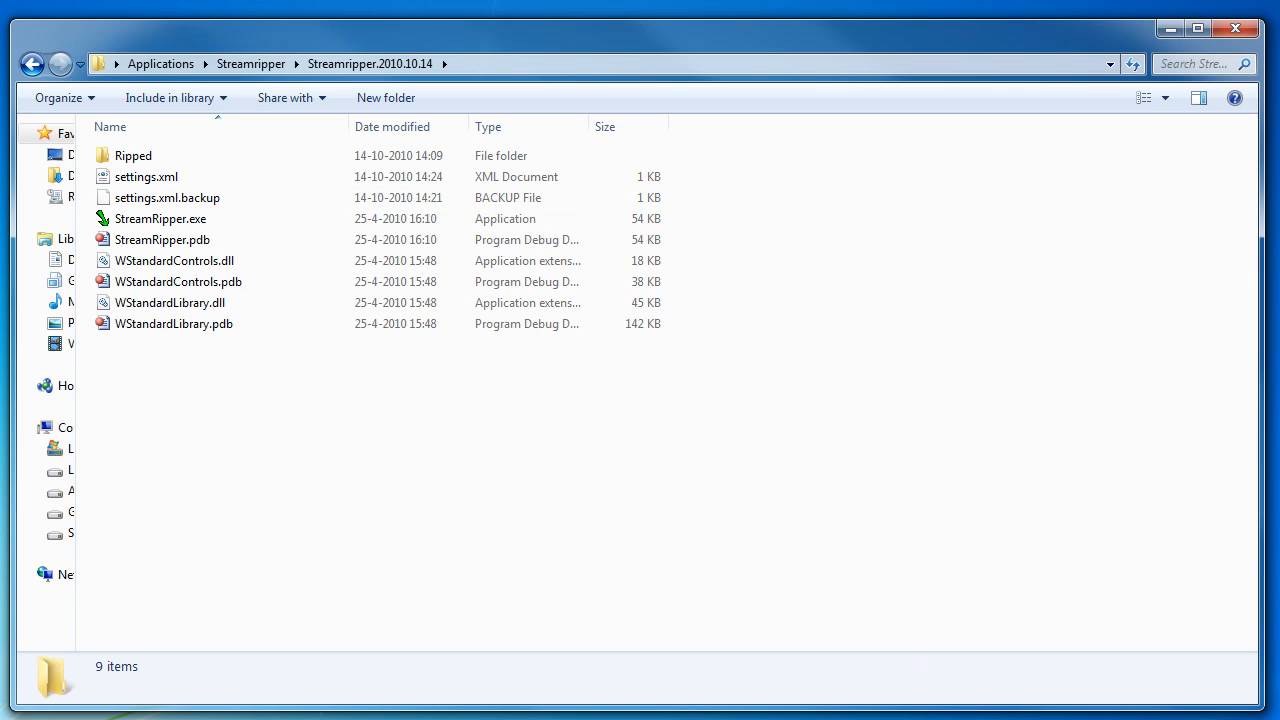